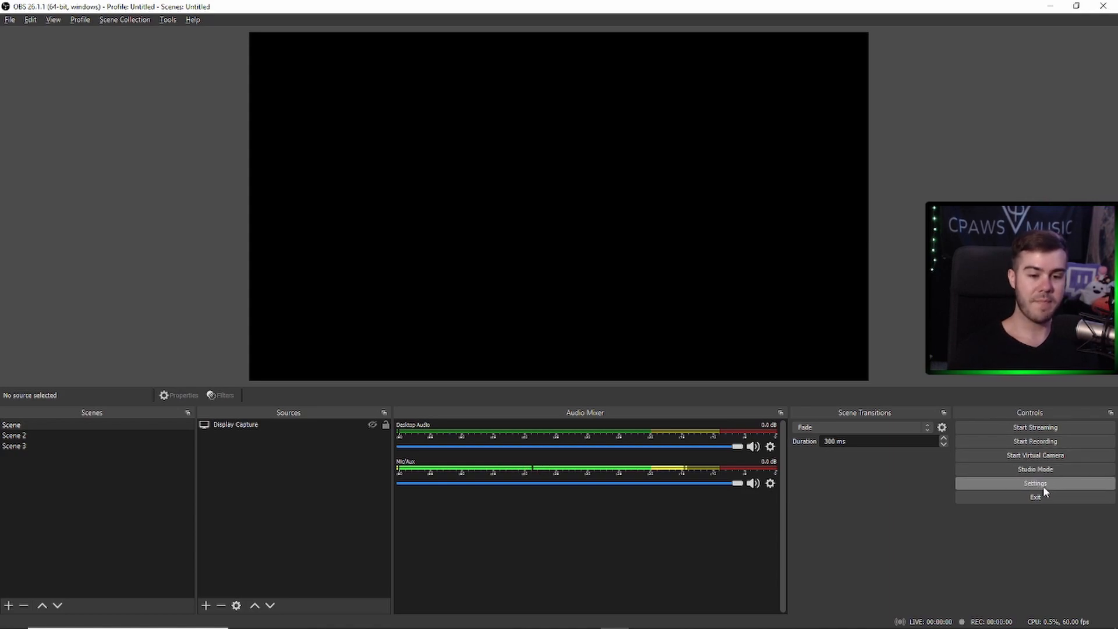
# - Open OBS Studio's Settings window from the Controls dock
pyautogui.click(1034, 484)
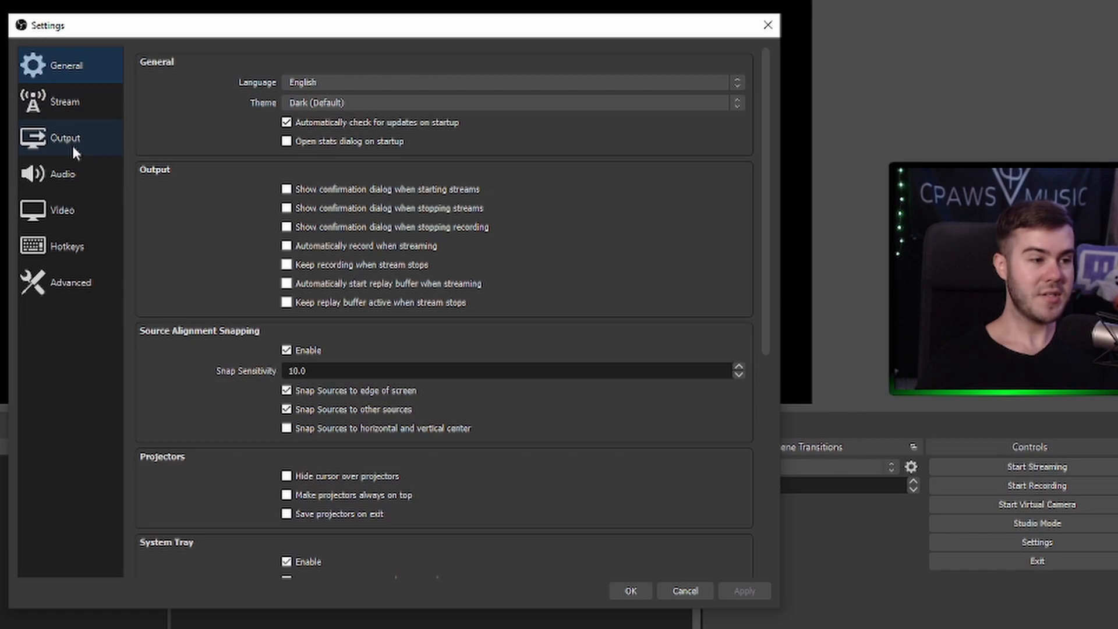
# - Point recording output to E:/Videos/OBS STUDIO RECORDINGS with mp4 format
pyautogui.click(64, 138)
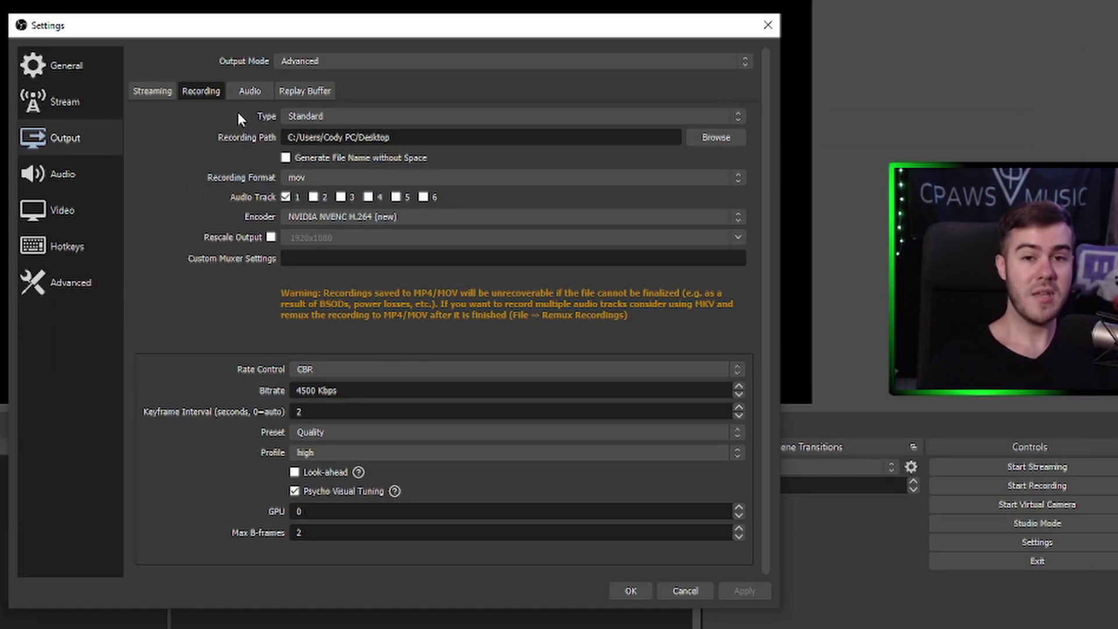
pyautogui.moveTo(248, 151)
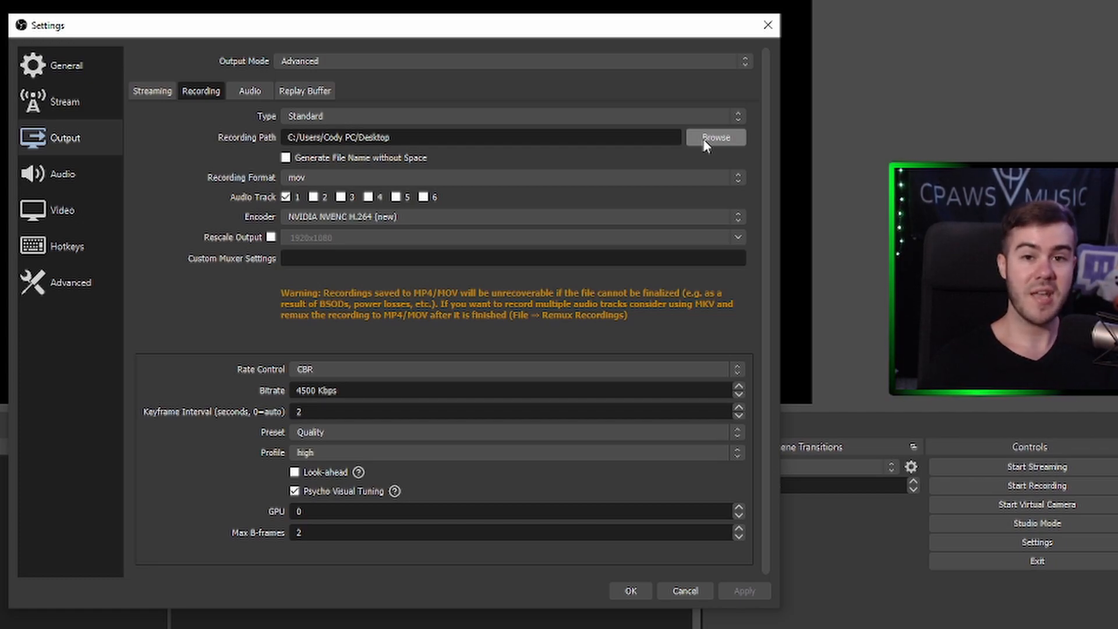
pyautogui.click(715, 137)
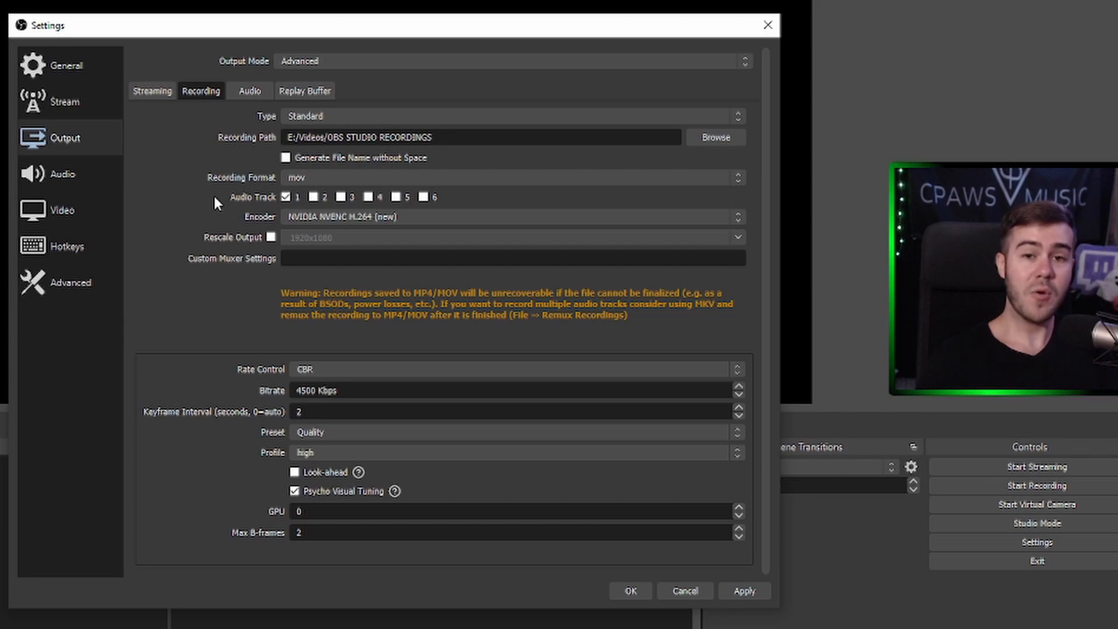
pyautogui.click(504, 178)
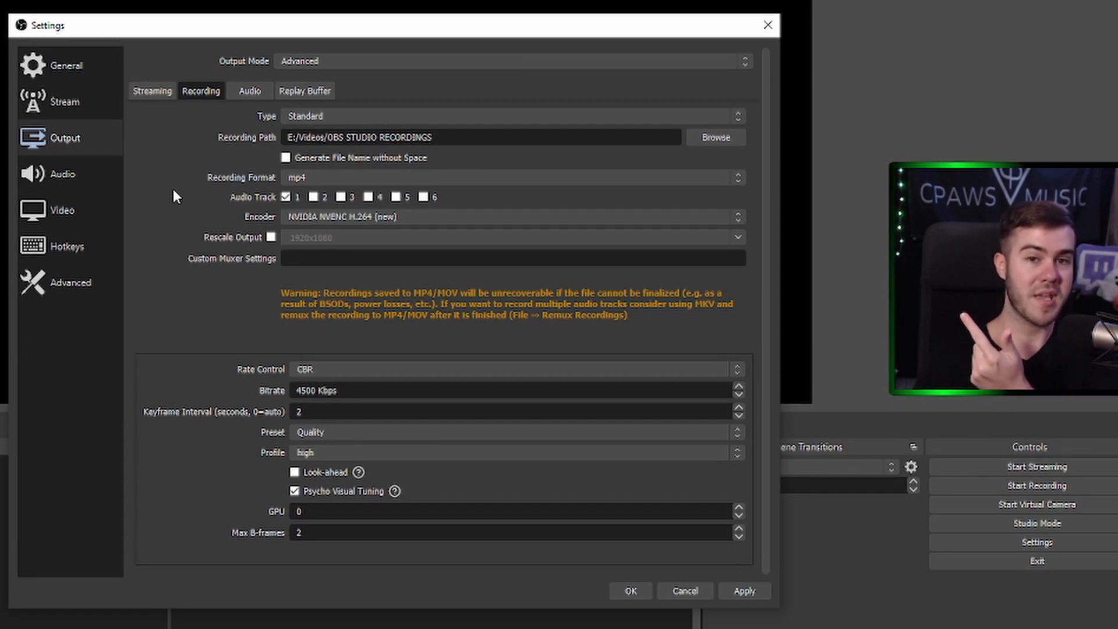
# - Untick Audio Track 1, tick tracks 2 and 3, and apply the output changes
pyautogui.click(286, 197)
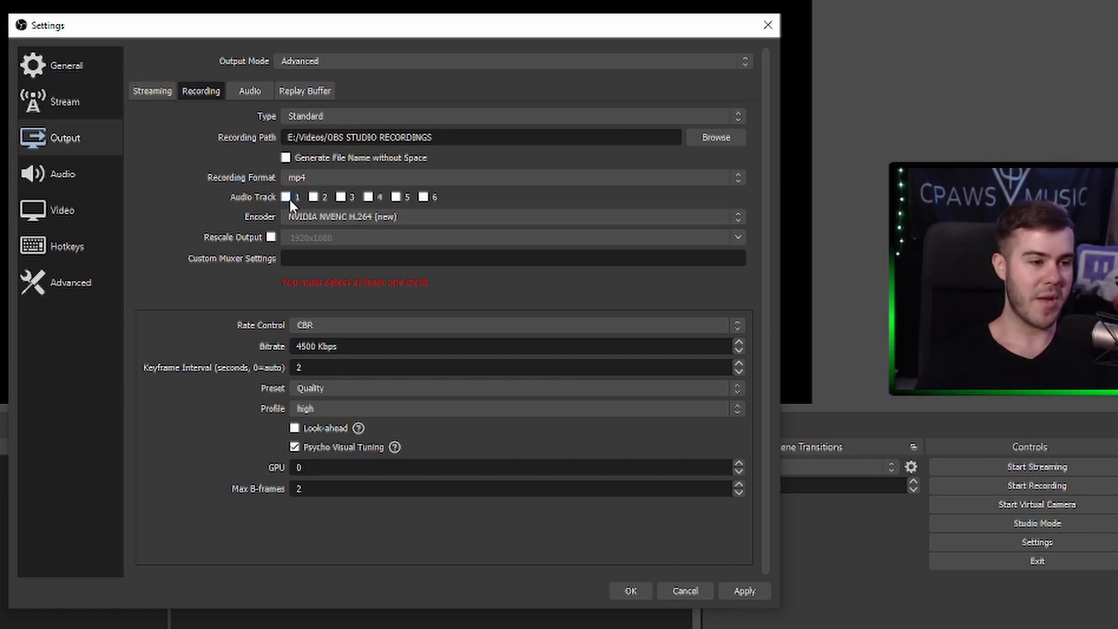
pyautogui.click(322, 196)
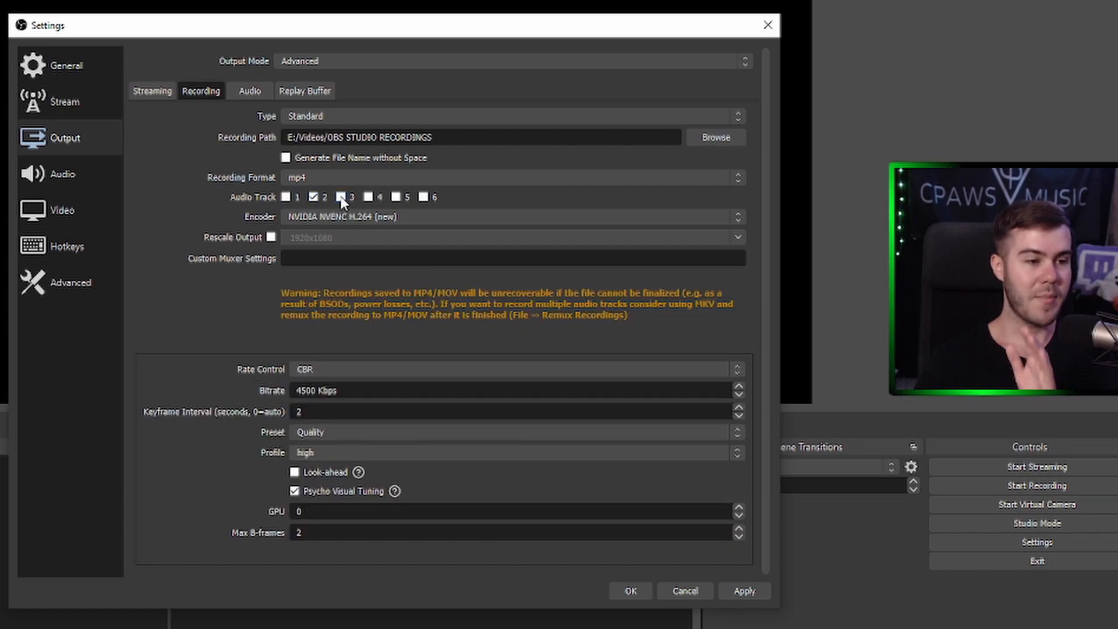
pyautogui.click(340, 197)
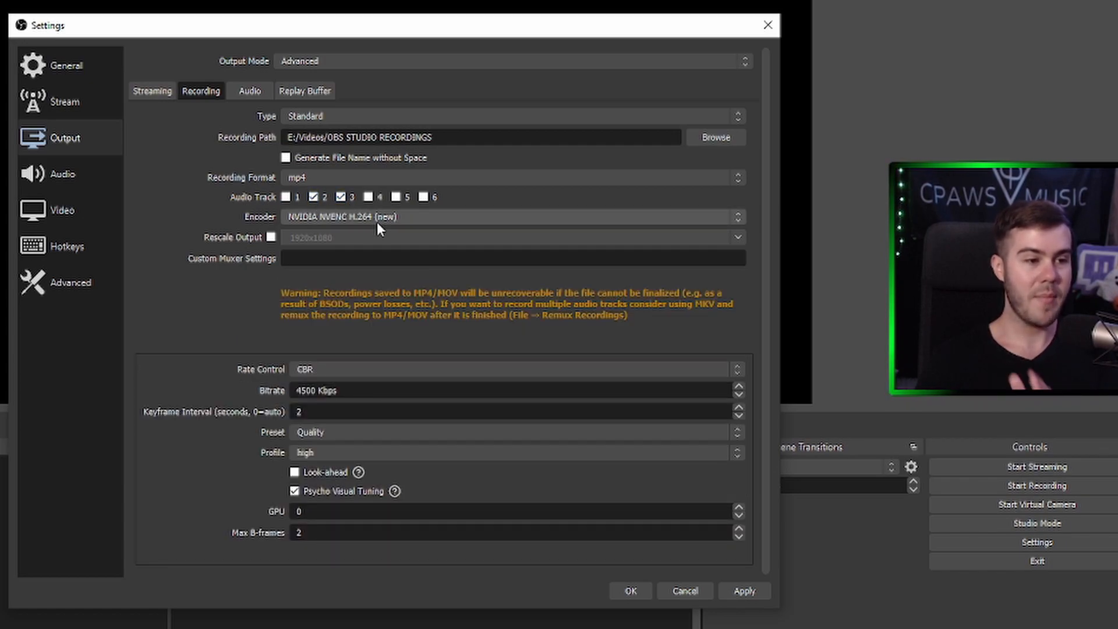
pyautogui.click(745, 590)
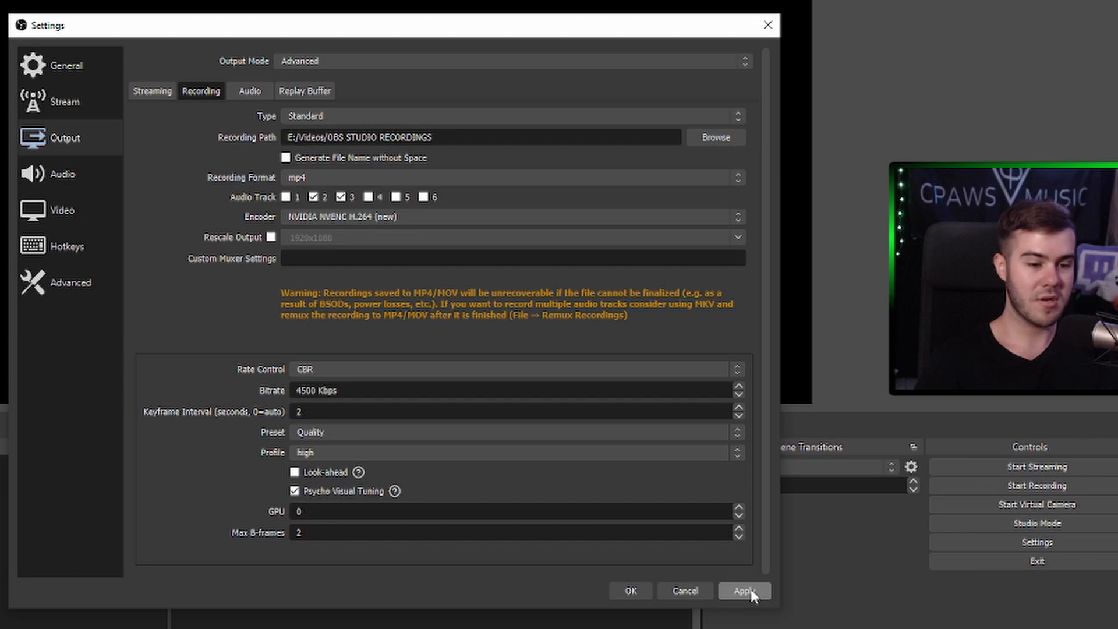
pyautogui.click(744, 590)
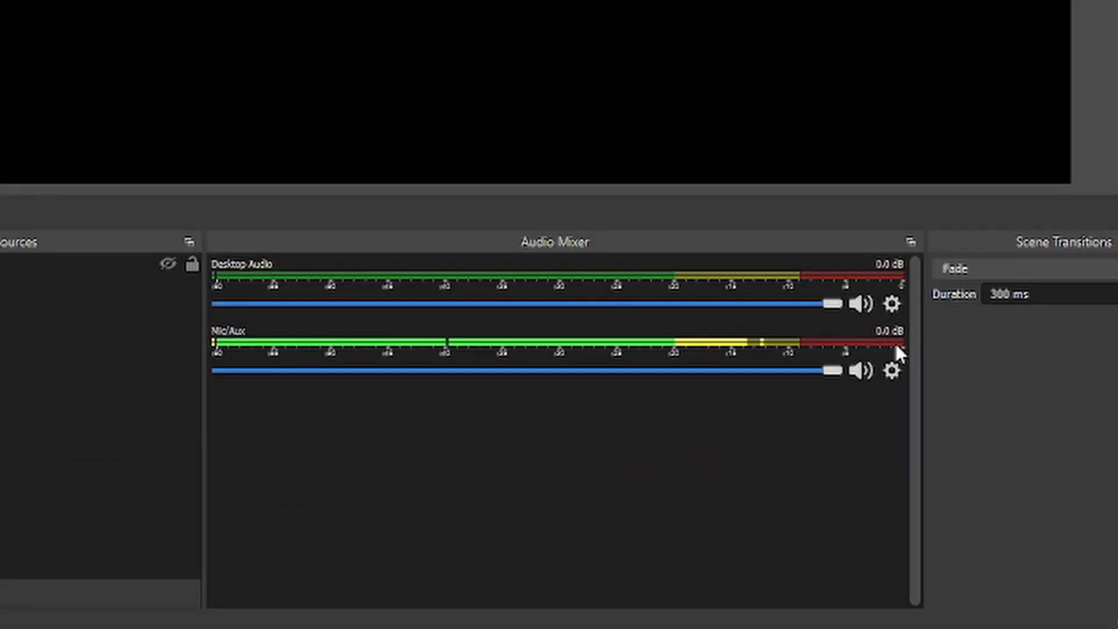
# - In Advanced Audio Properties, route desktop audio to track 2 and the mic to track 3
pyautogui.rightClick(891, 371)
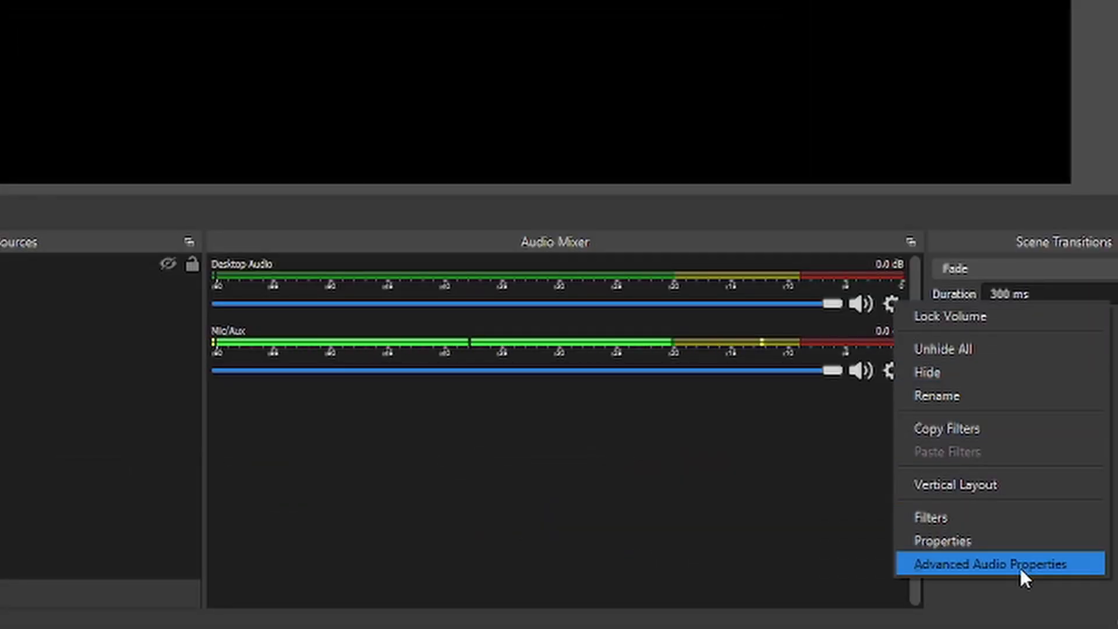
pyautogui.click(991, 563)
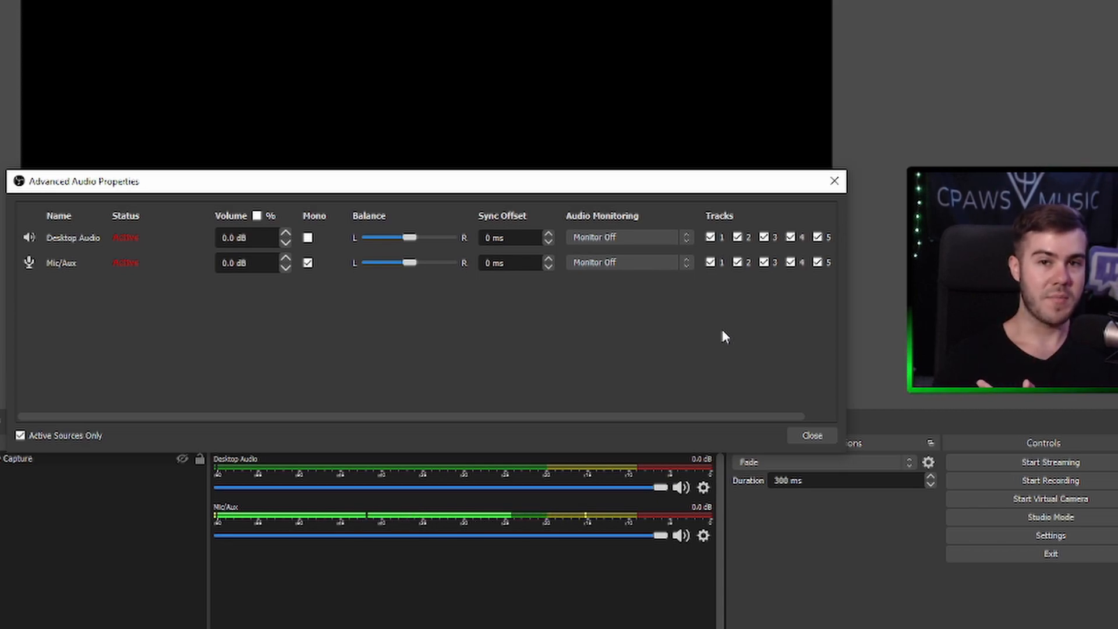
pyautogui.moveTo(758, 332)
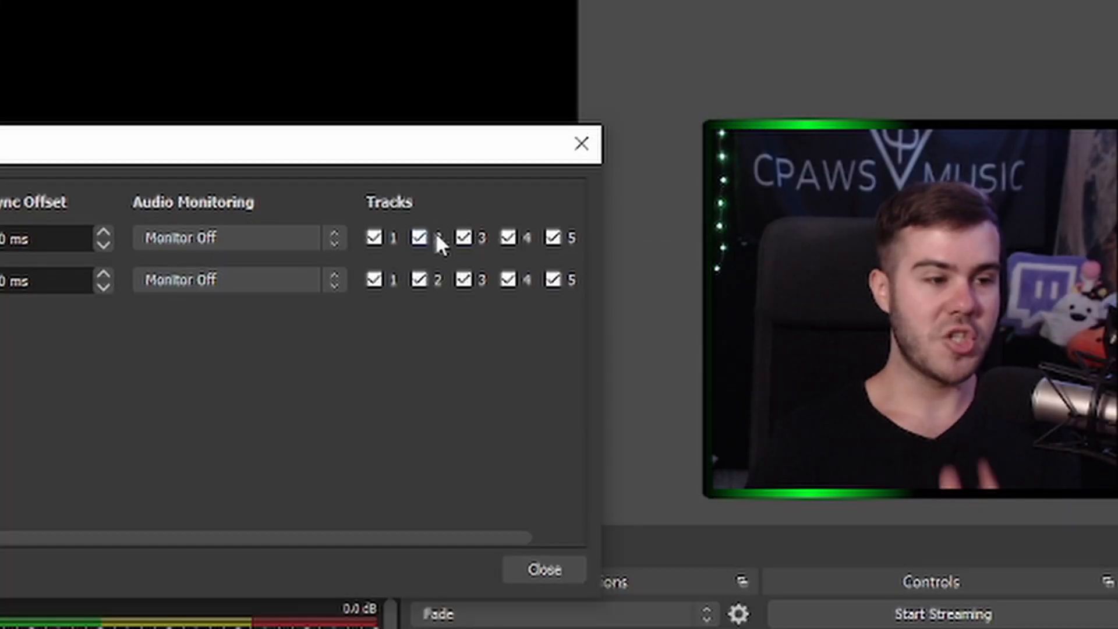
pyautogui.click(418, 238)
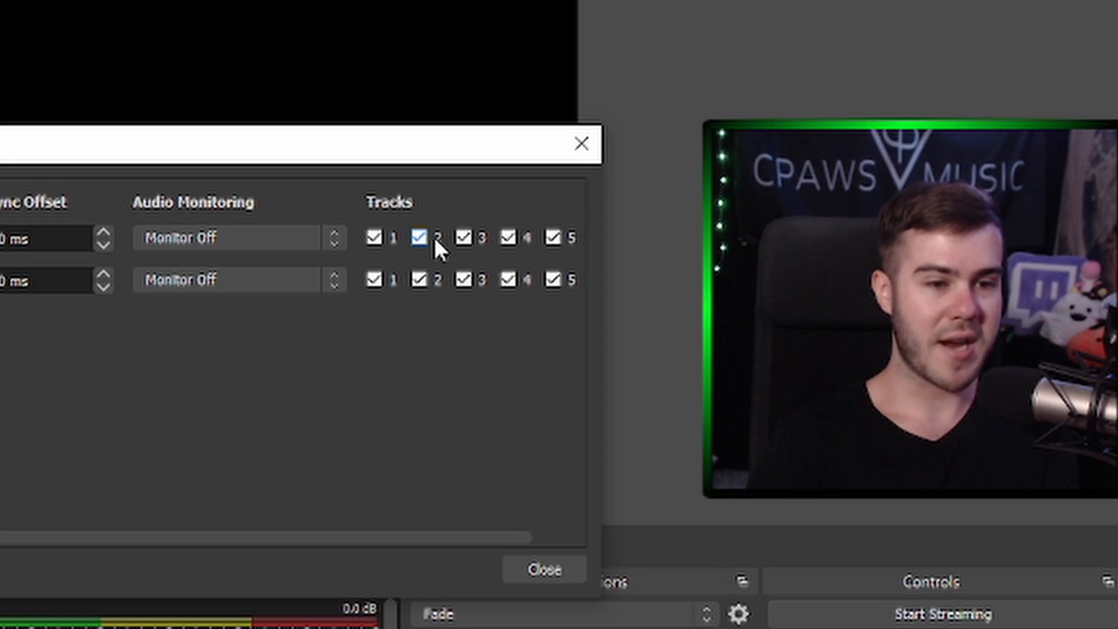
pyautogui.click(417, 278)
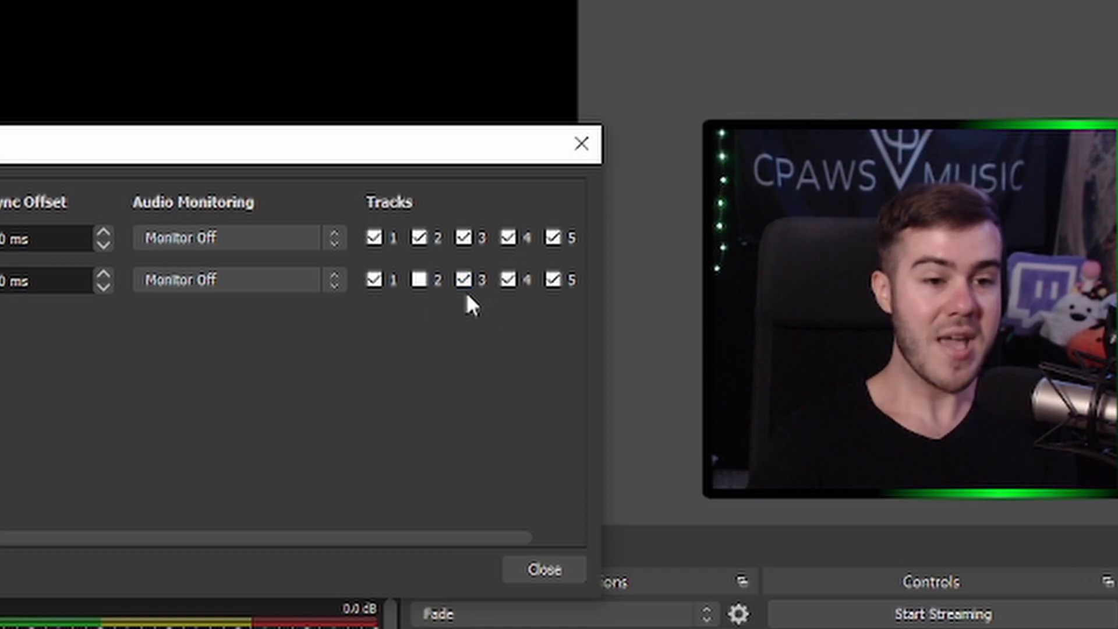
pyautogui.click(465, 238)
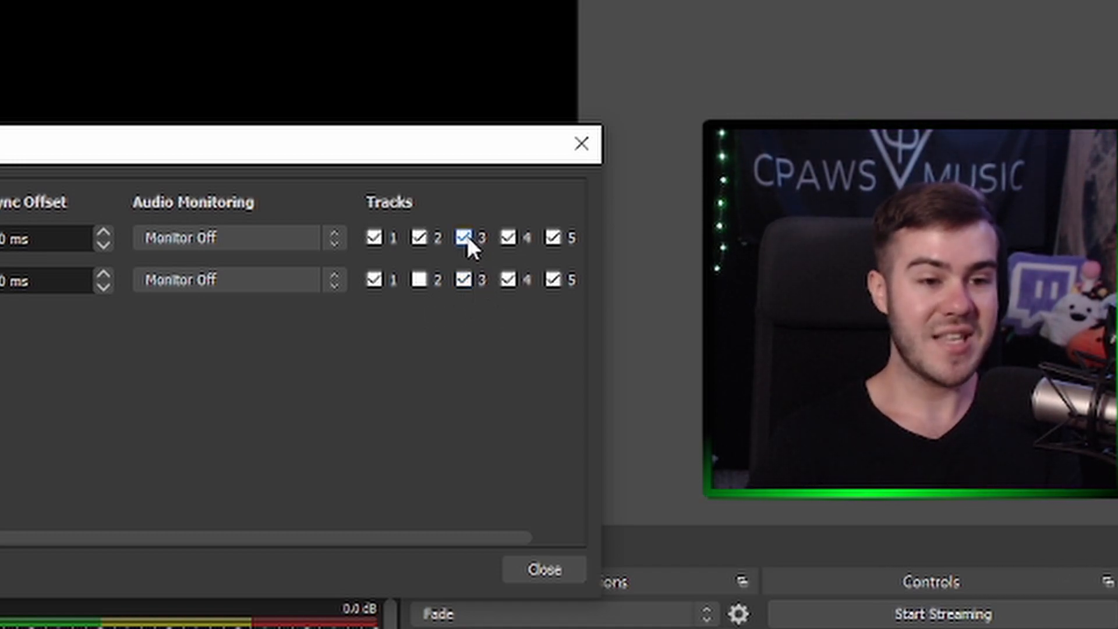
pyautogui.click(464, 237)
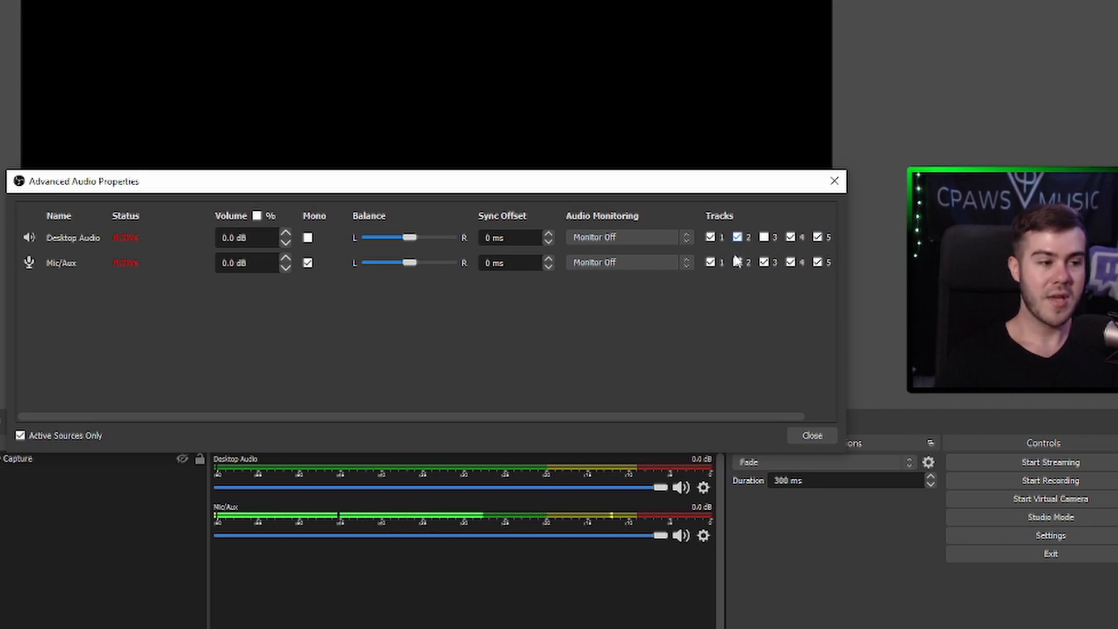
pyautogui.click(737, 262)
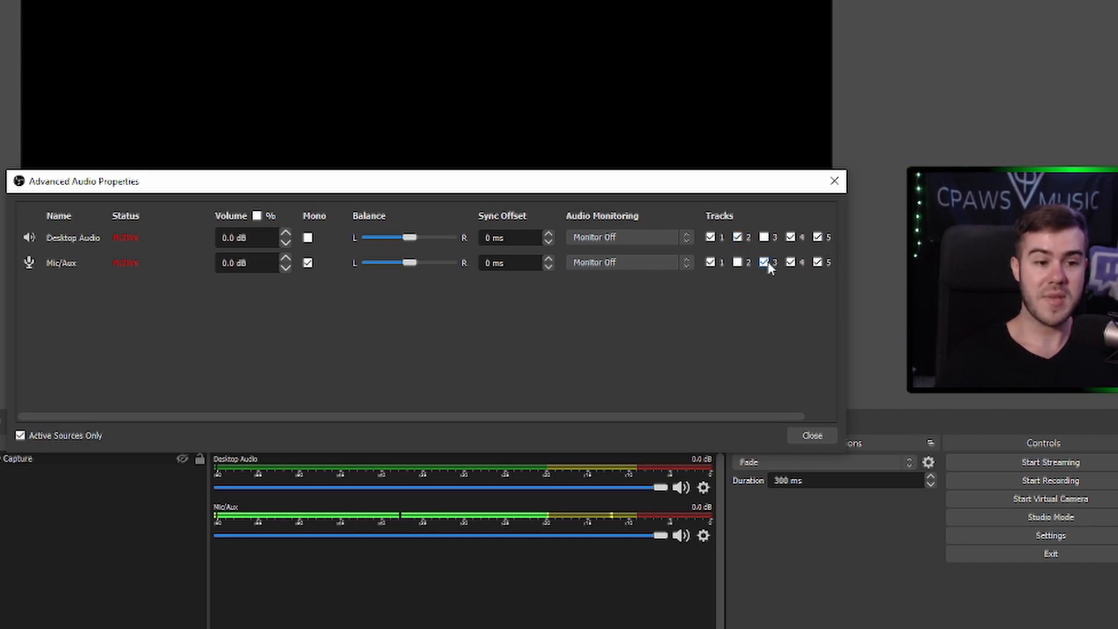
pyautogui.click(764, 262)
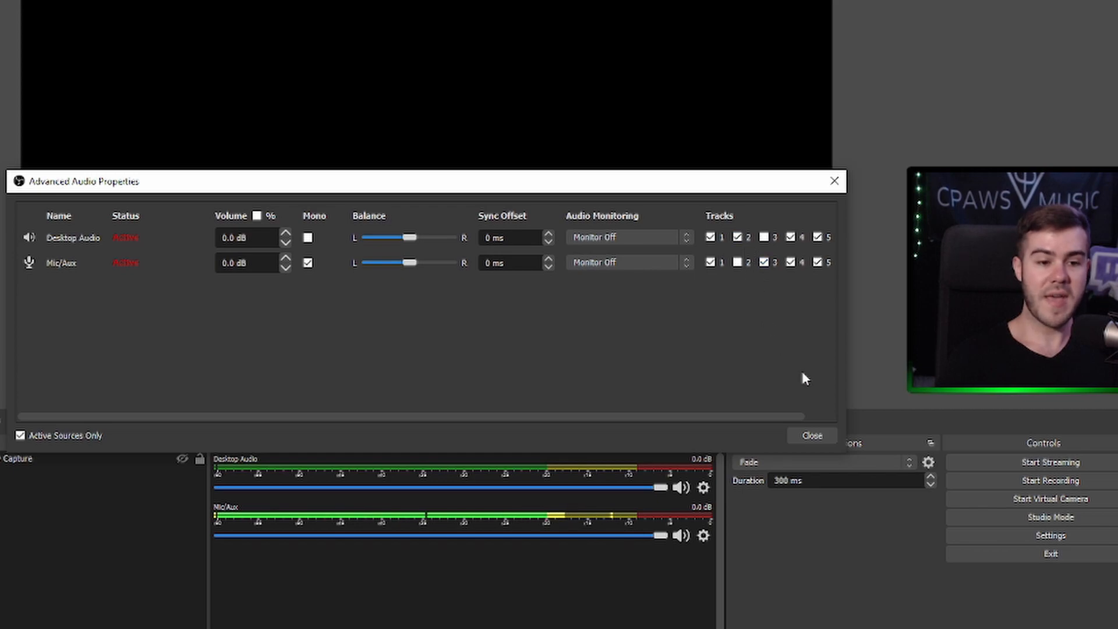
pyautogui.click(811, 435)
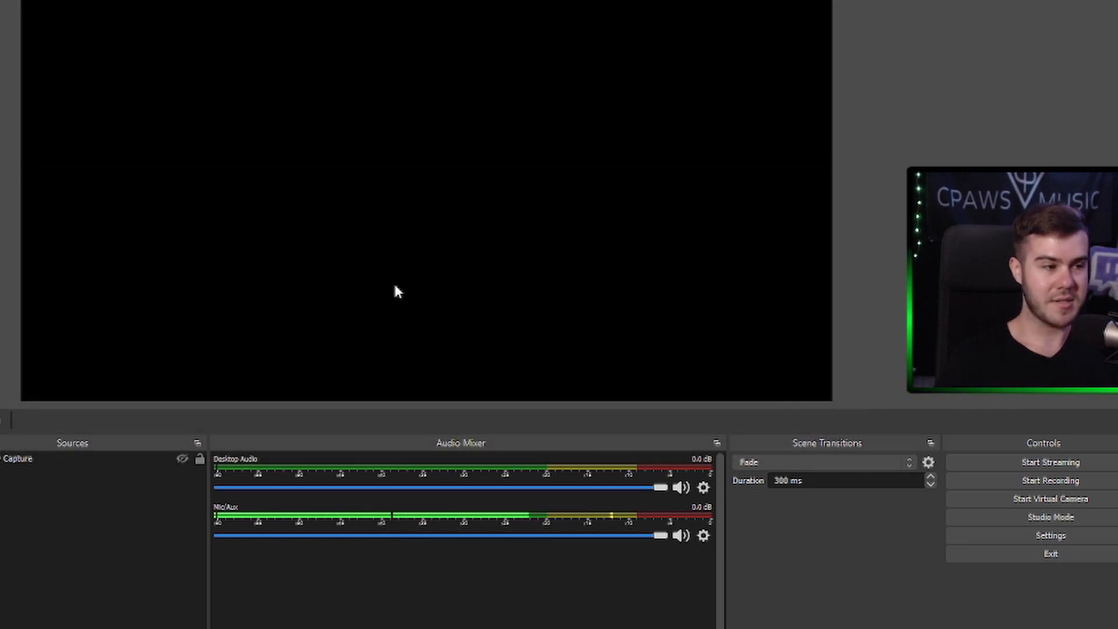
# - Reopen Settings on the recording output page to review the encoder choices
pyautogui.click(1050, 535)
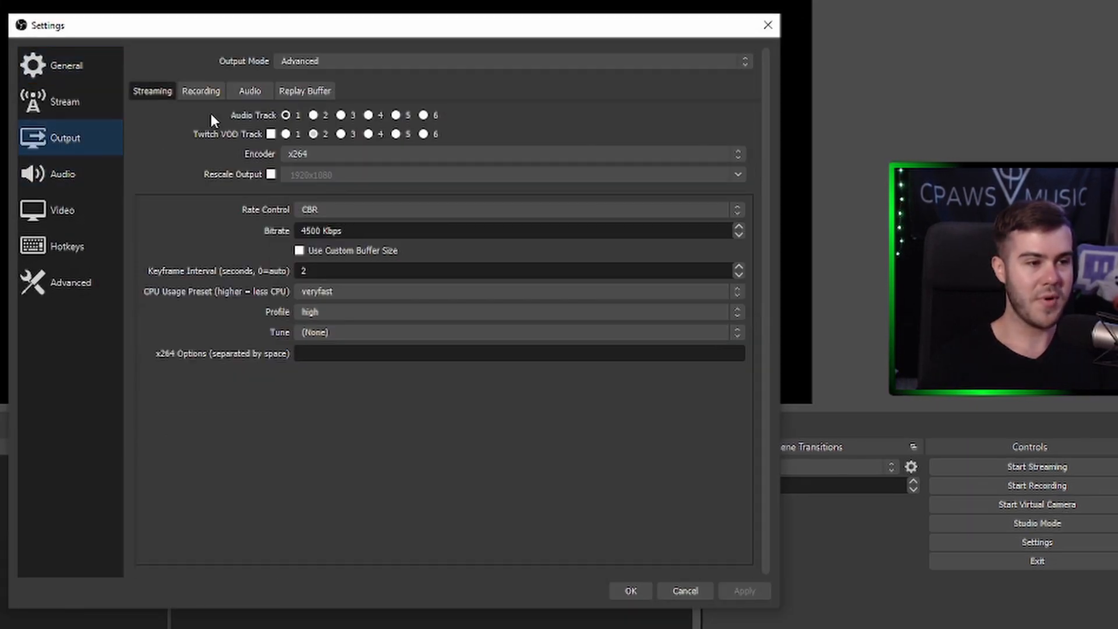
pyautogui.click(201, 91)
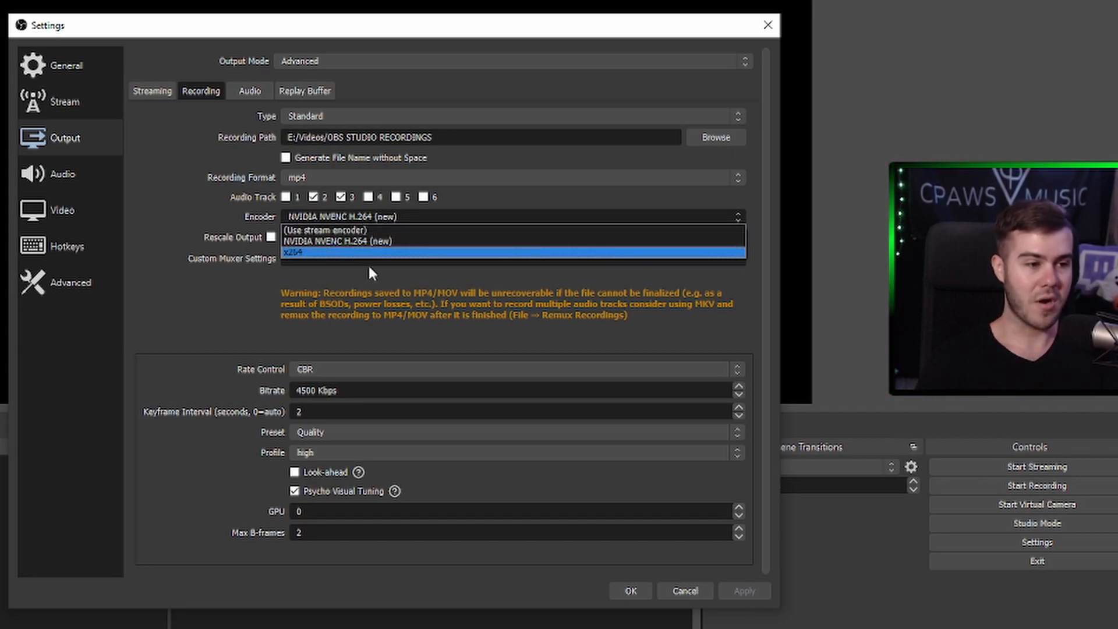
pyautogui.moveTo(376, 246)
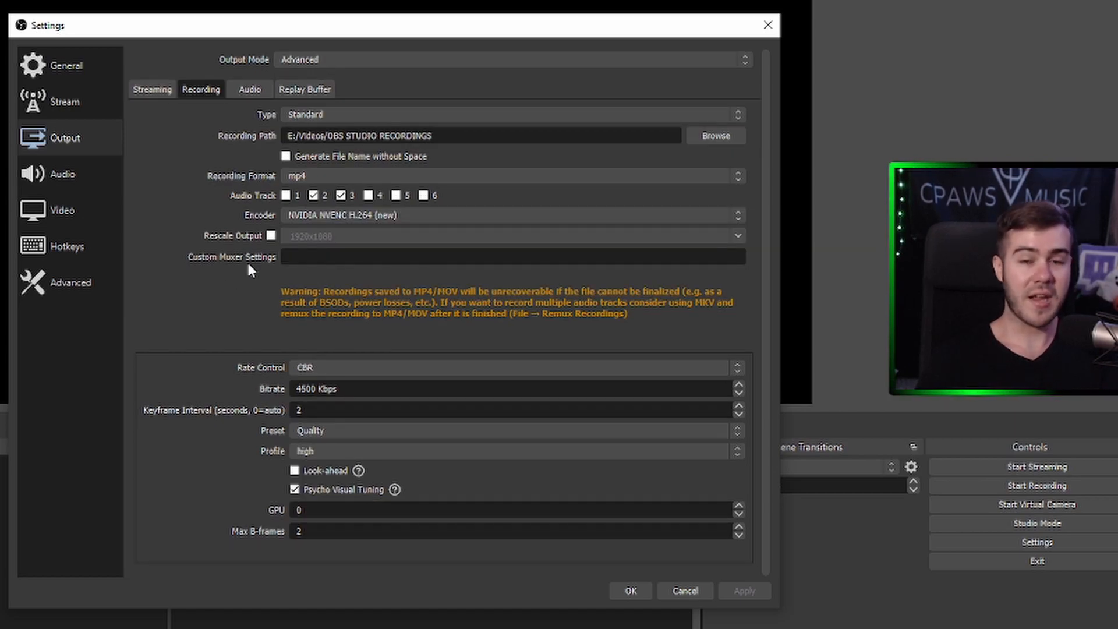
pyautogui.moveTo(590, 466)
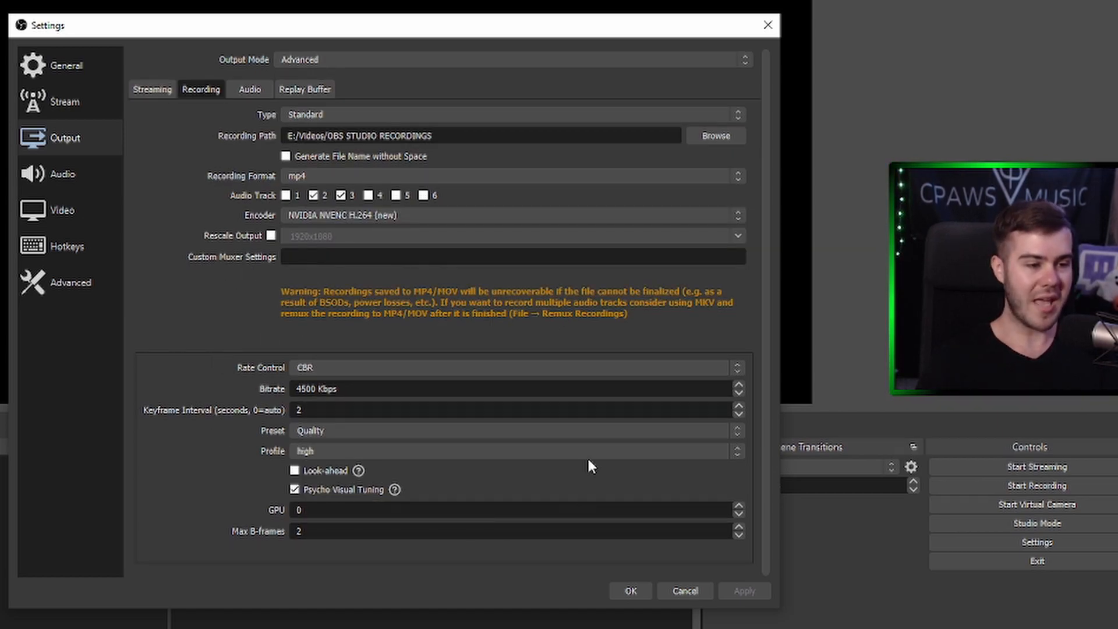
pyautogui.moveTo(178, 506)
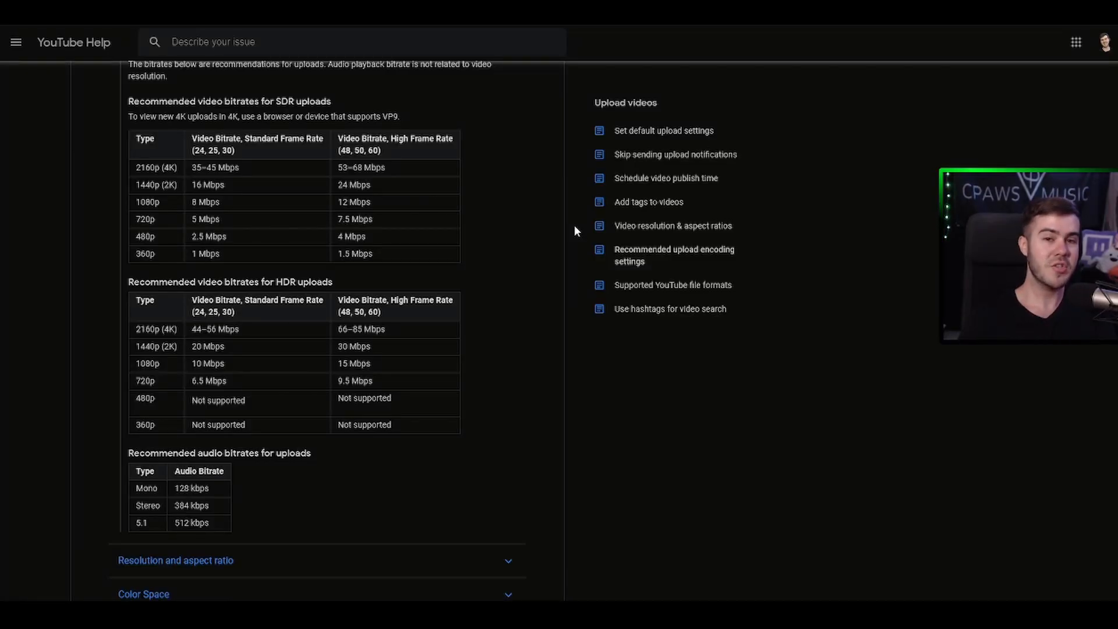
pyautogui.scroll(3)
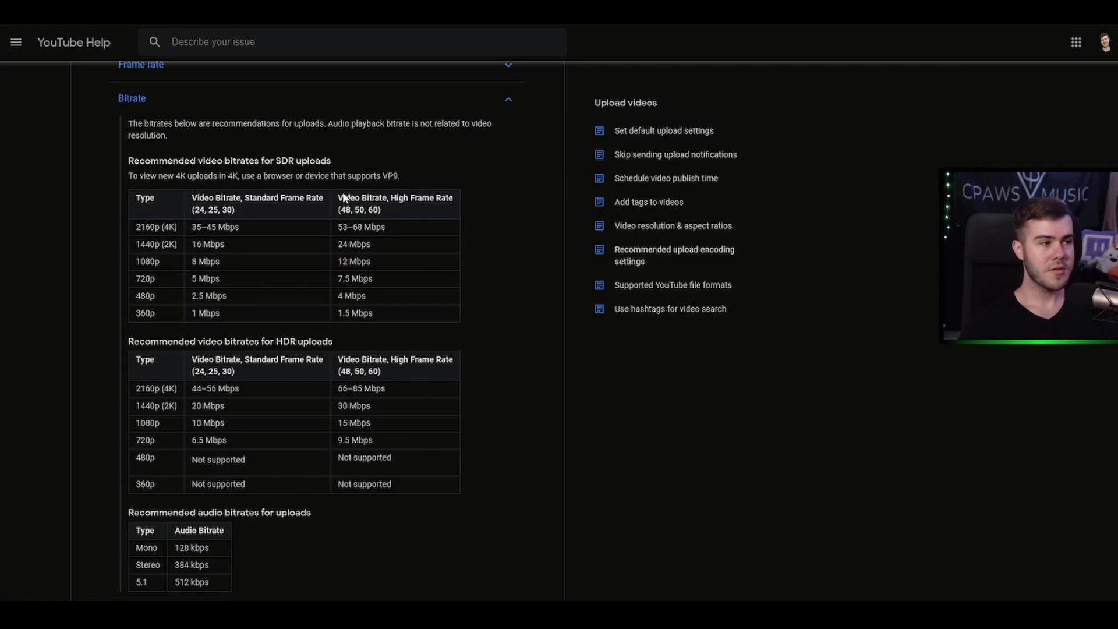
pyautogui.moveTo(324, 171)
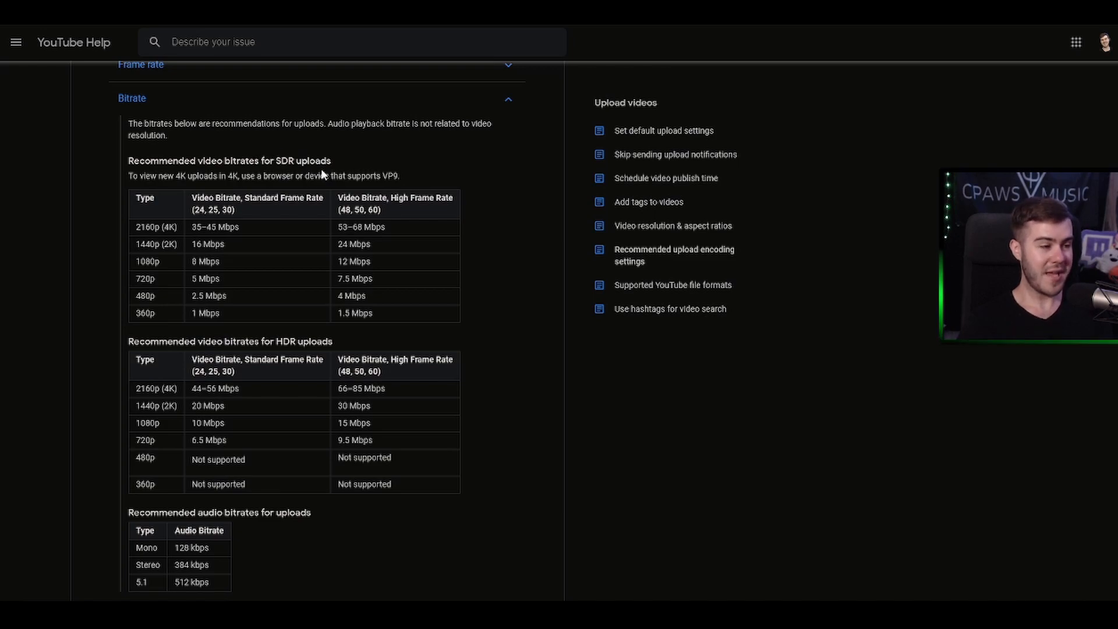
pyautogui.scroll(-3)
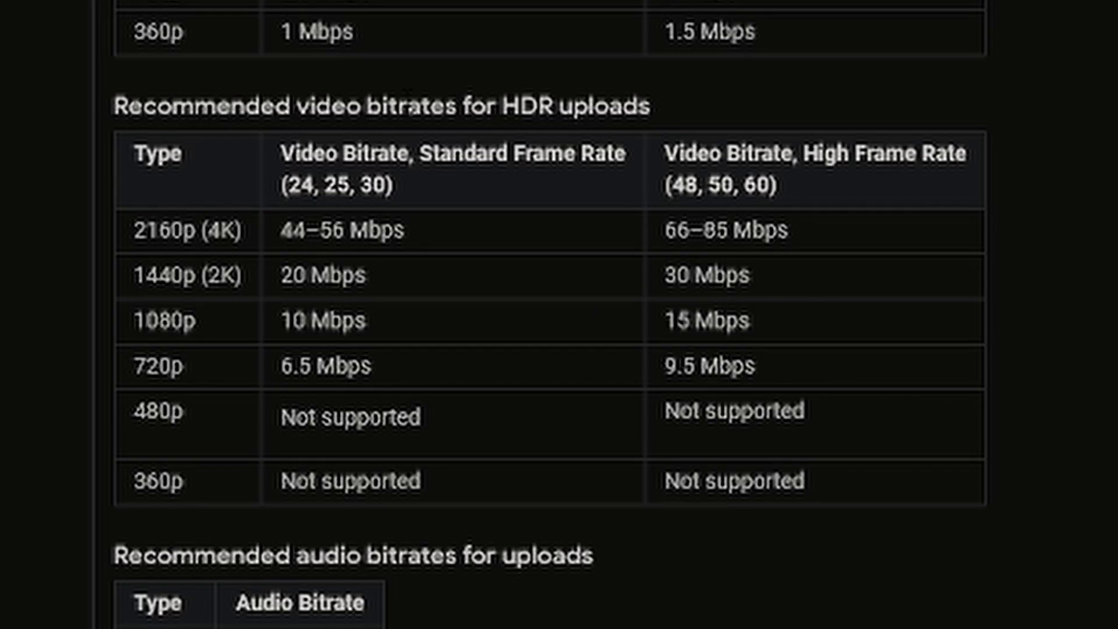
pyautogui.moveTo(937, 207)
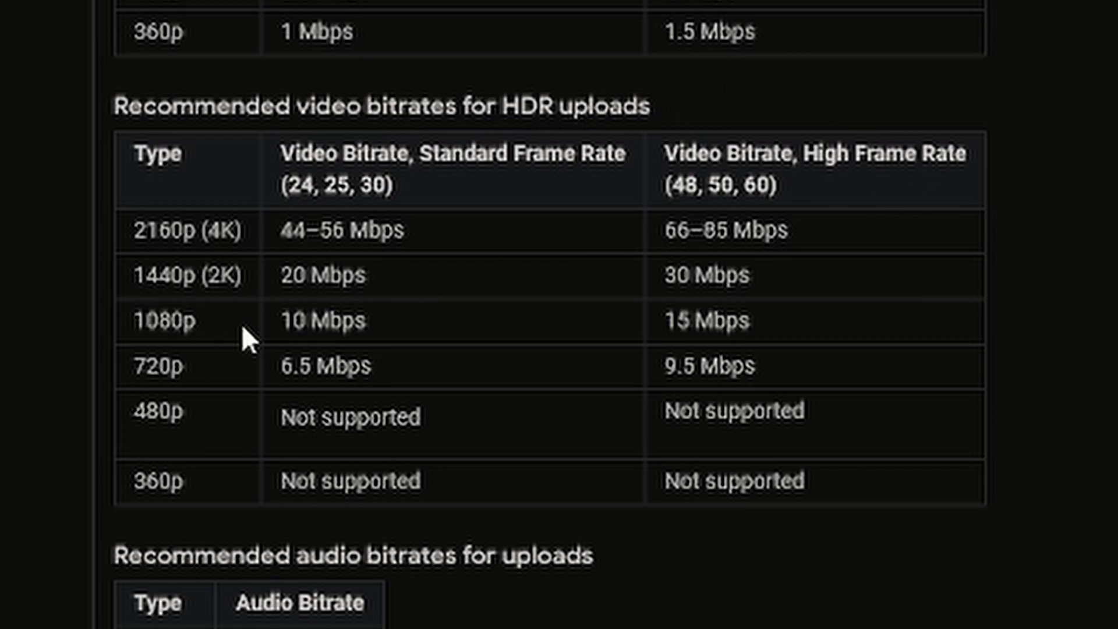
pyautogui.doubleClick(761, 184)
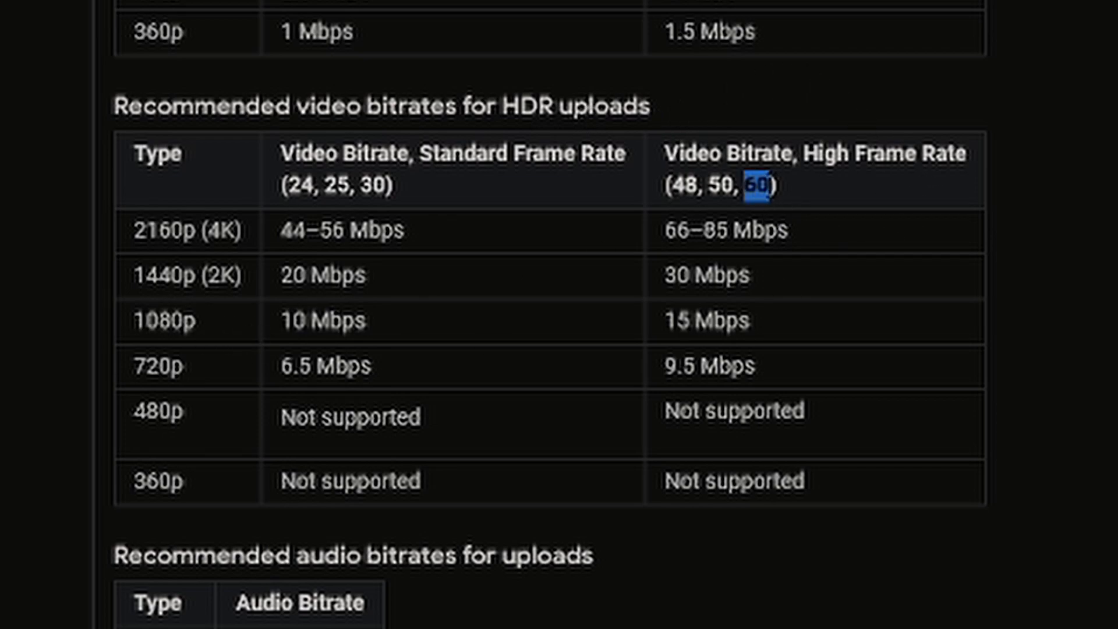
pyautogui.doubleClick(693, 321)
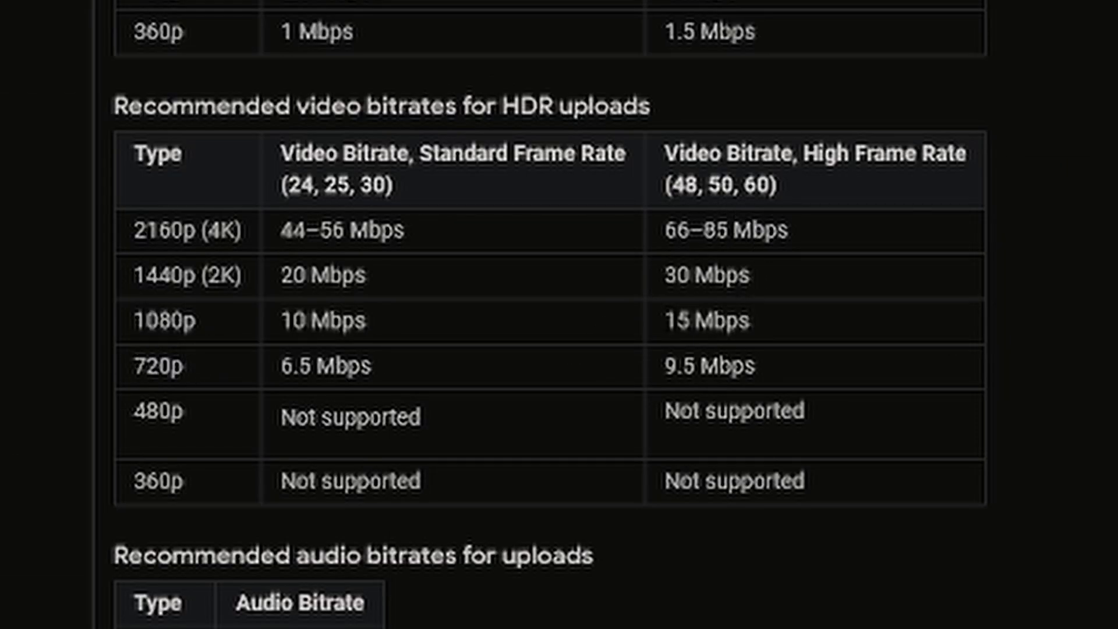
pyautogui.doubleClick(706, 320)
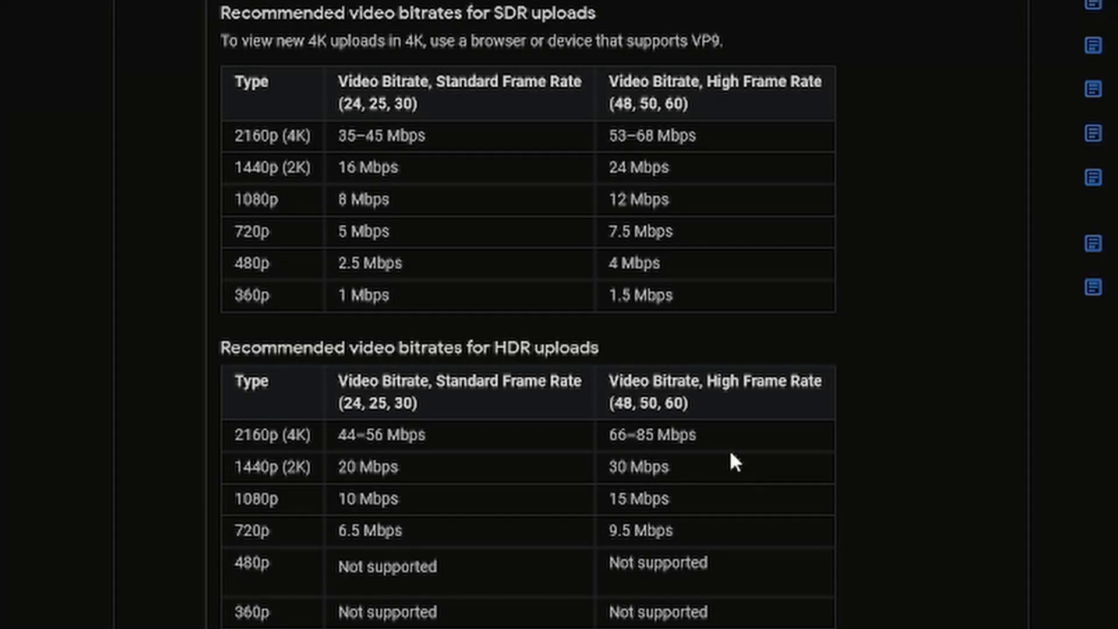
pyautogui.moveTo(490, 103)
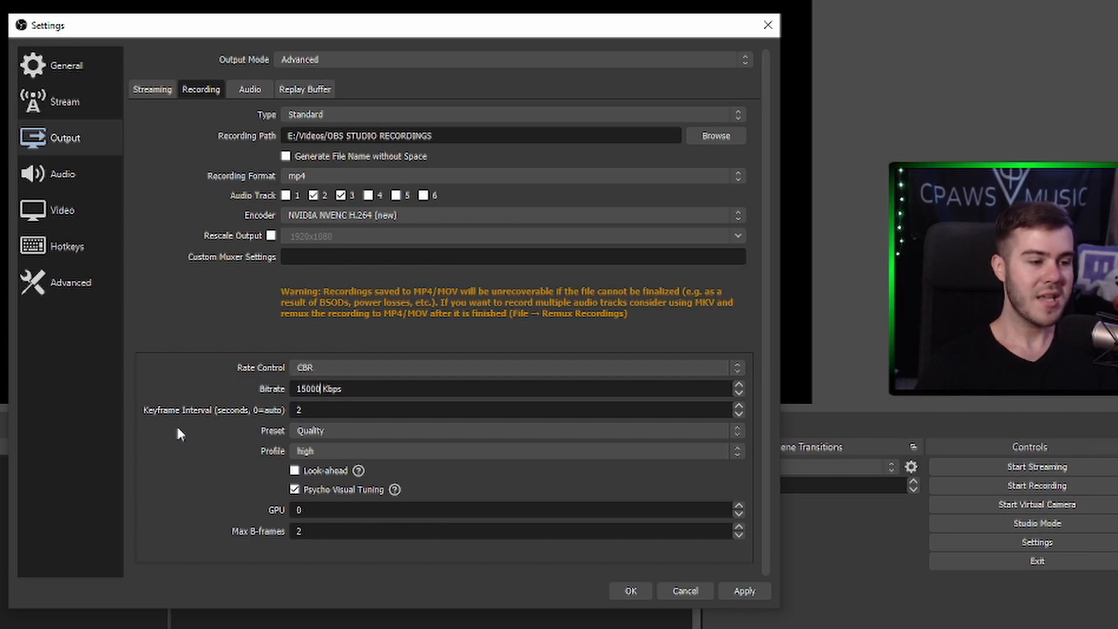
# - Keep the NVENC encoder preset at Quality
pyautogui.click(321, 429)
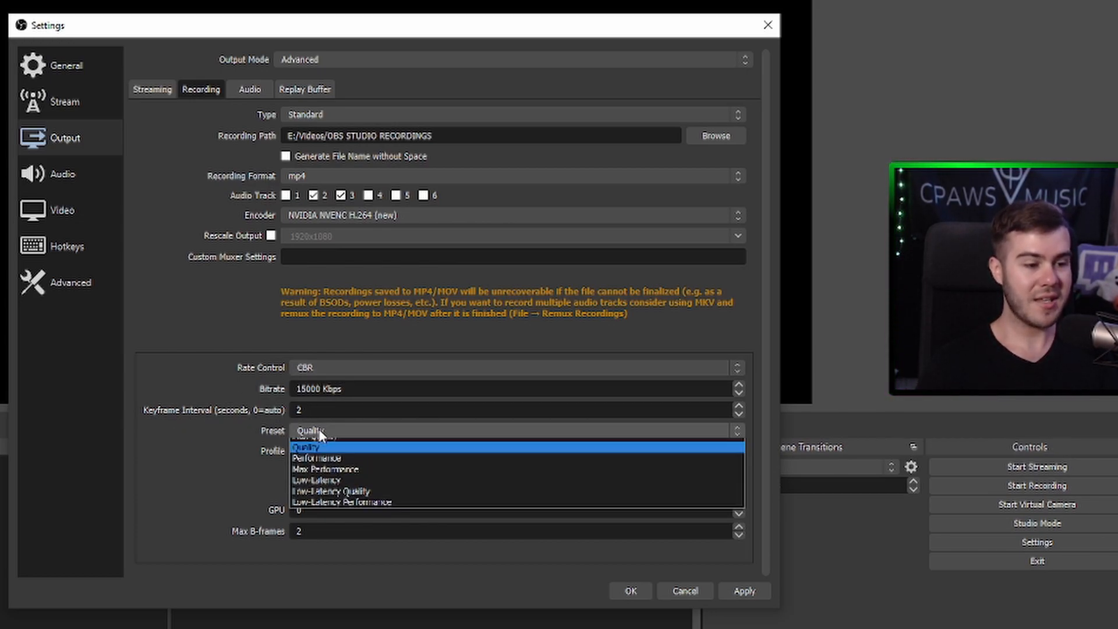
pyautogui.click(316, 447)
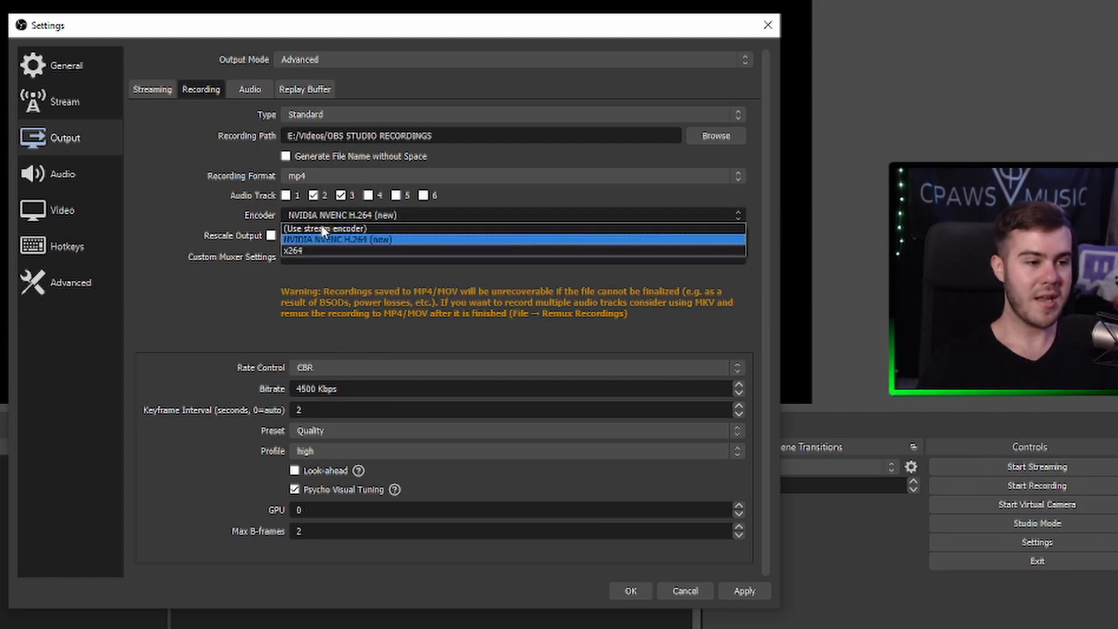
# - Switch recording to x264 at CBR 15000 Kbps, keyframe interval 2, high profile
pyautogui.click(296, 250)
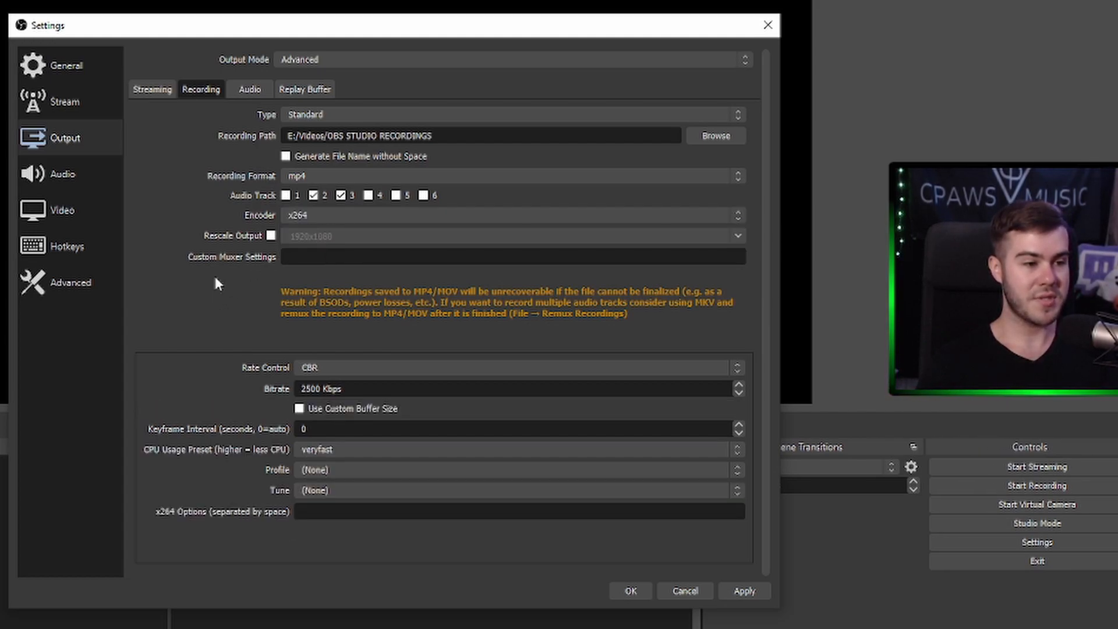
pyautogui.moveTo(216, 305)
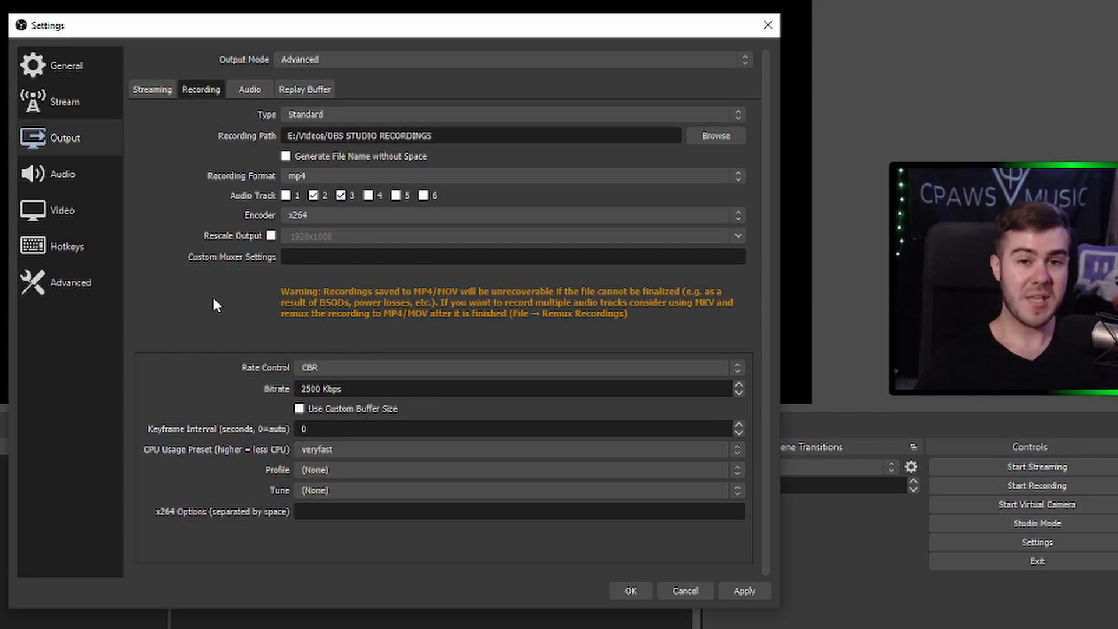
pyautogui.write('1')
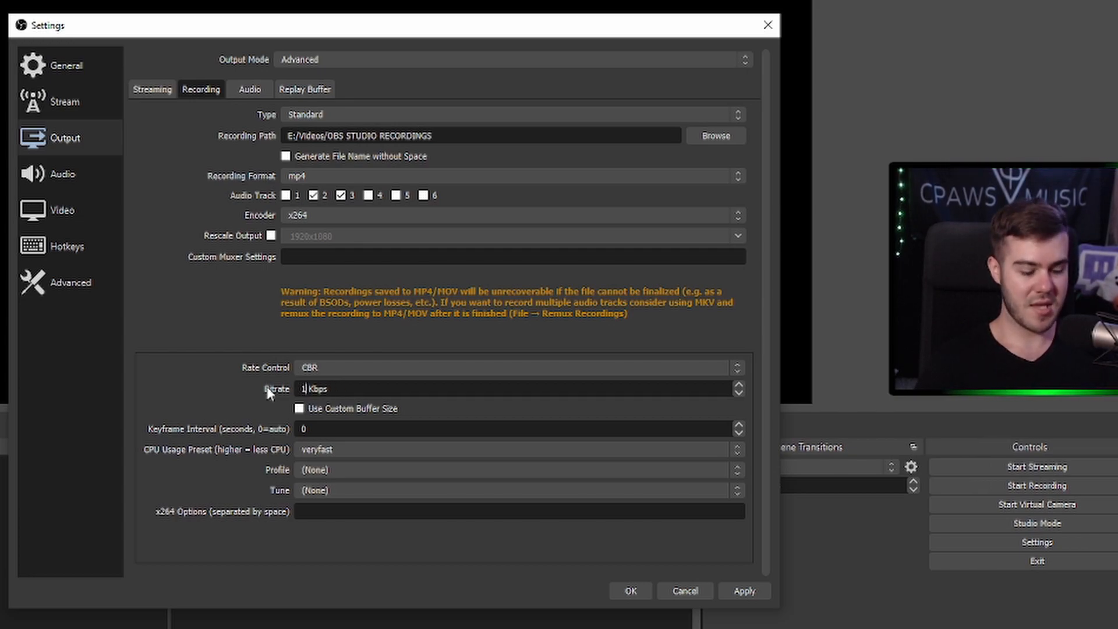
pyautogui.write('15000')
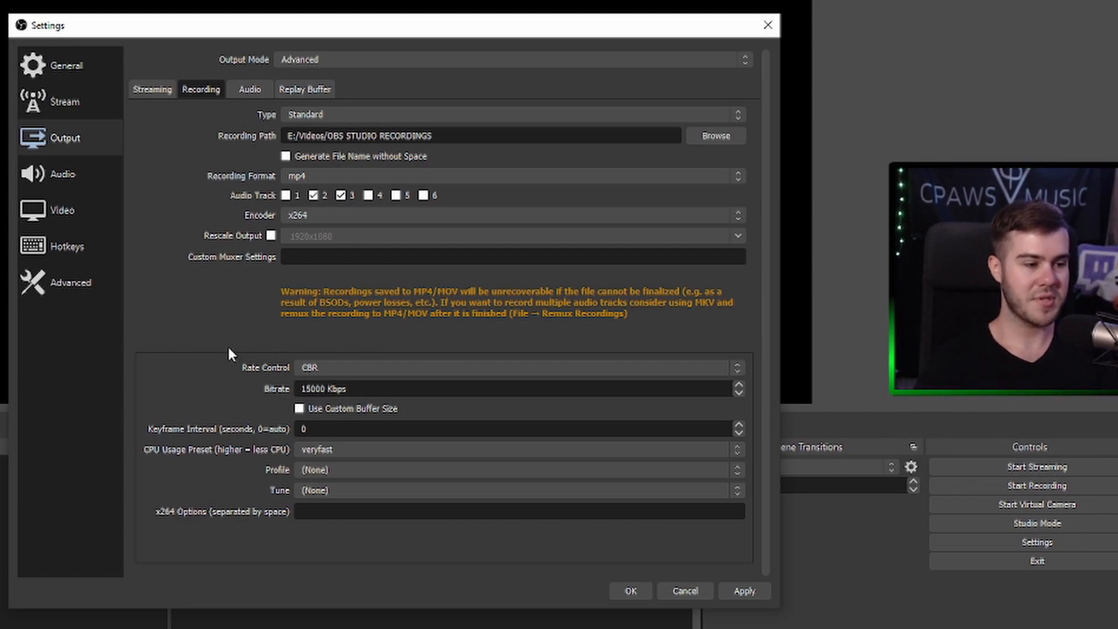
pyautogui.write('2')
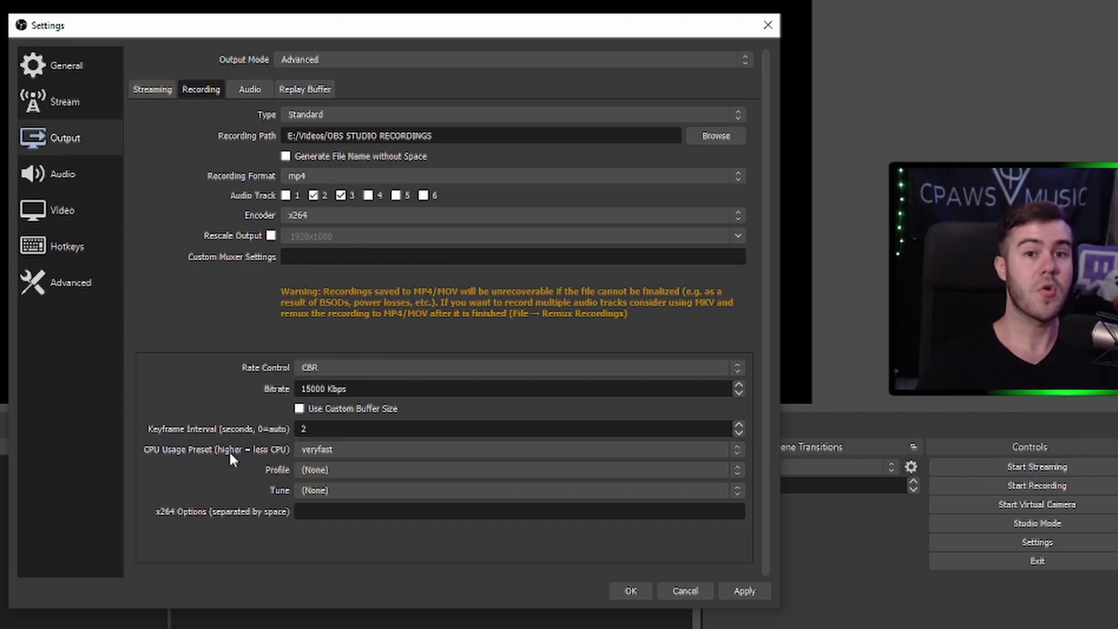
pyautogui.moveTo(244, 481)
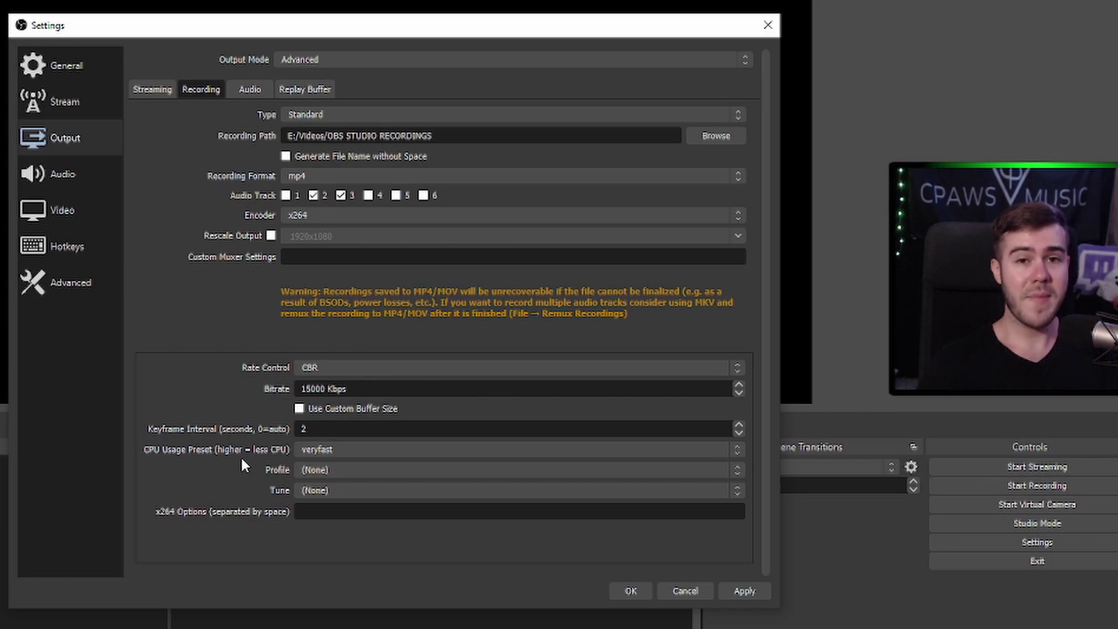
pyautogui.moveTo(251, 470)
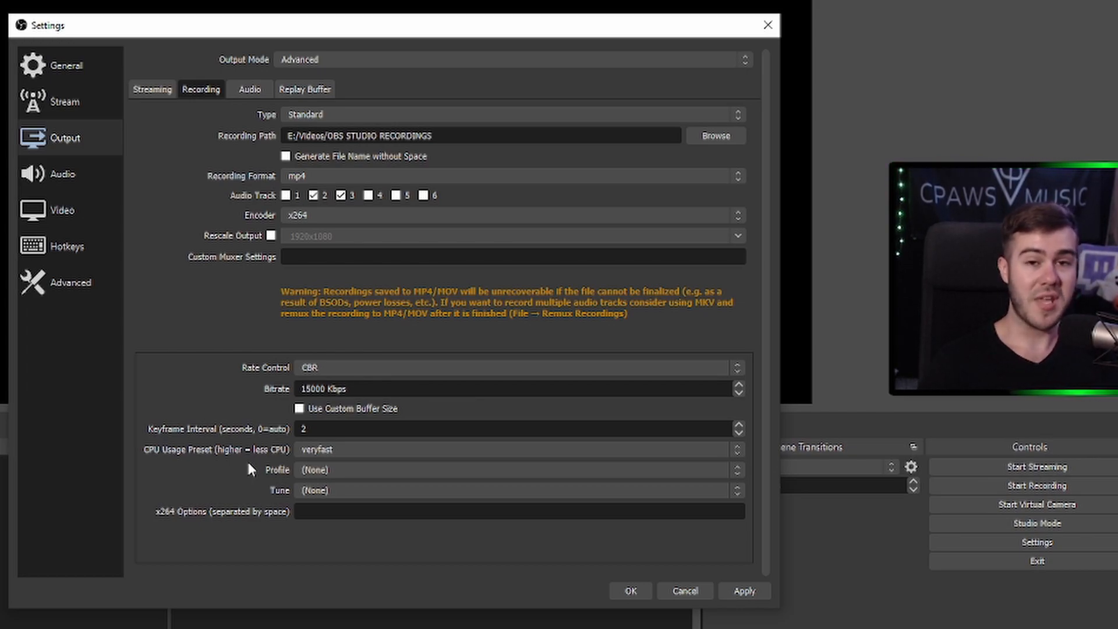
pyautogui.click(338, 469)
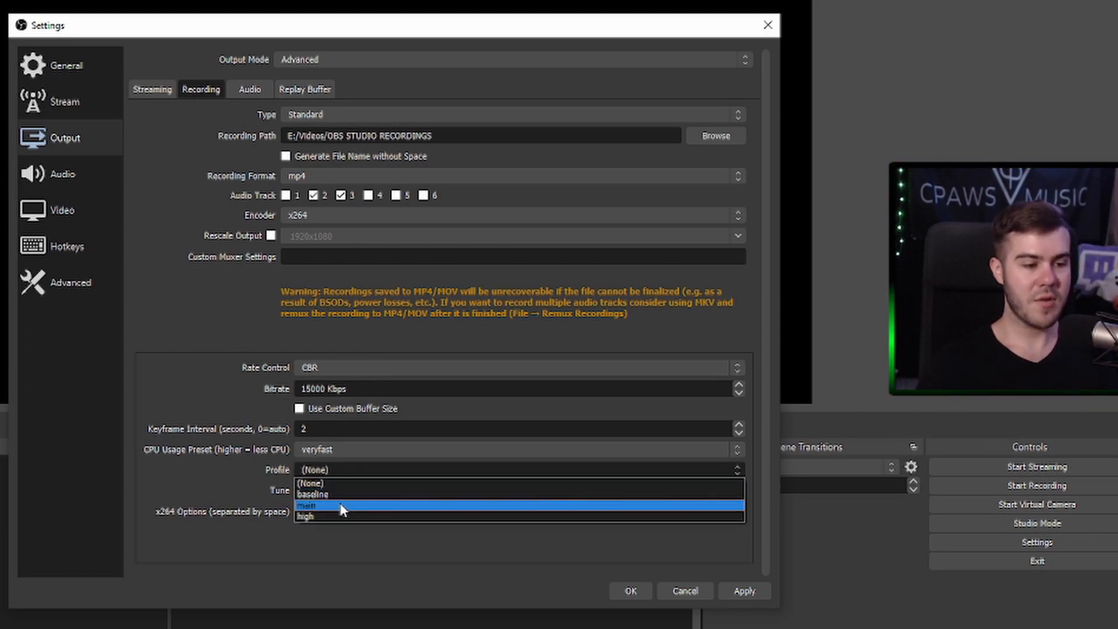
pyautogui.click(309, 517)
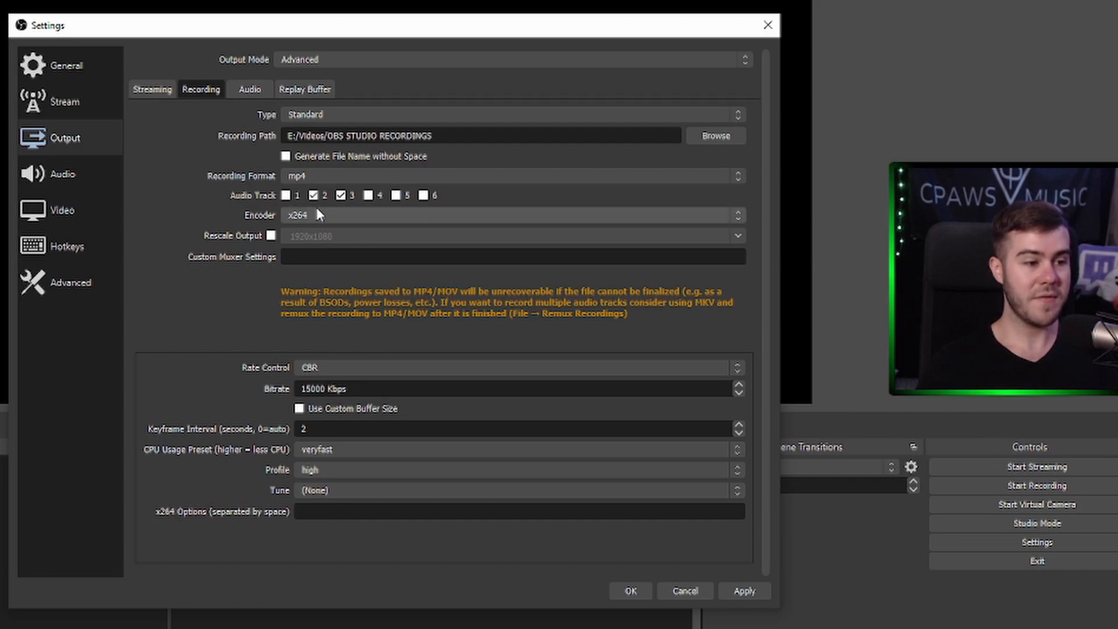
pyautogui.click(249, 88)
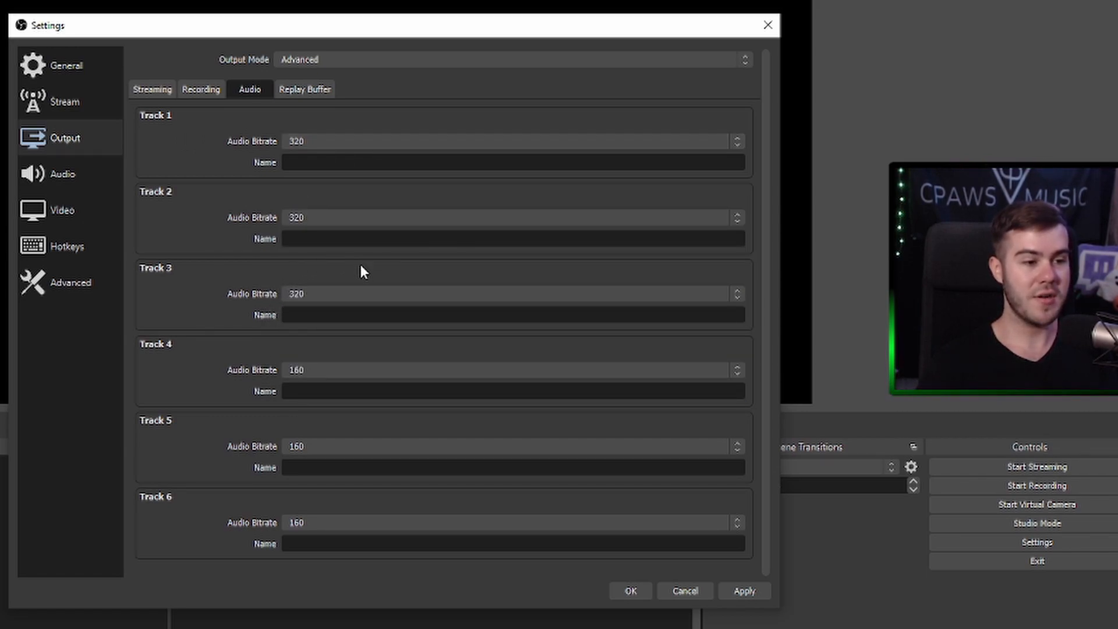
pyautogui.moveTo(236, 262)
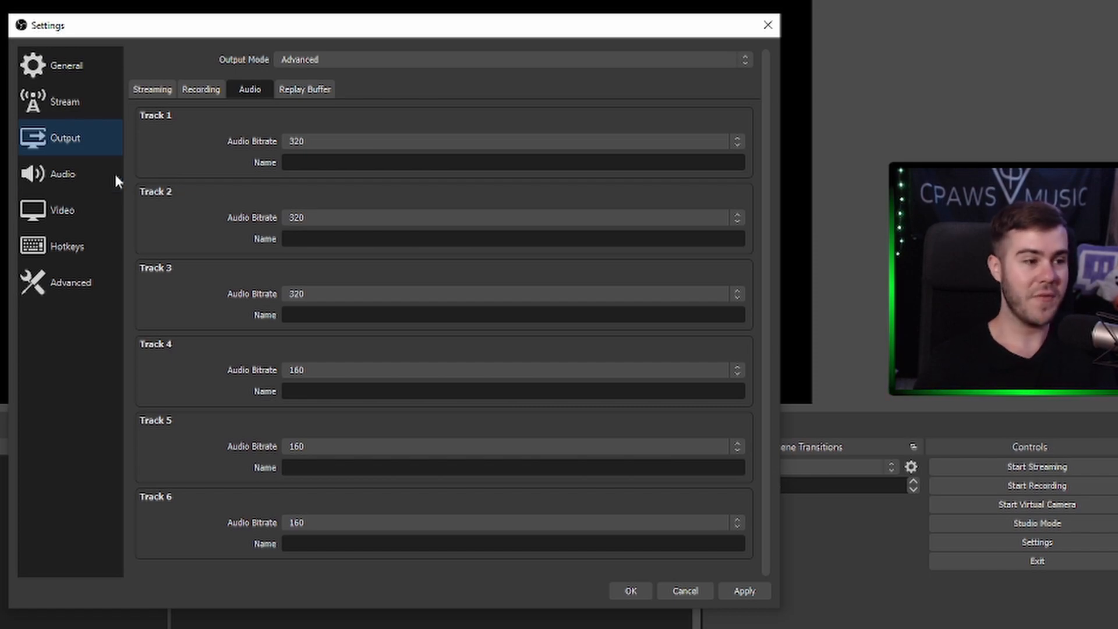
# - Show the Audio page with 48 kHz stereo and AudioBox USB 96 devices
pyautogui.click(60, 173)
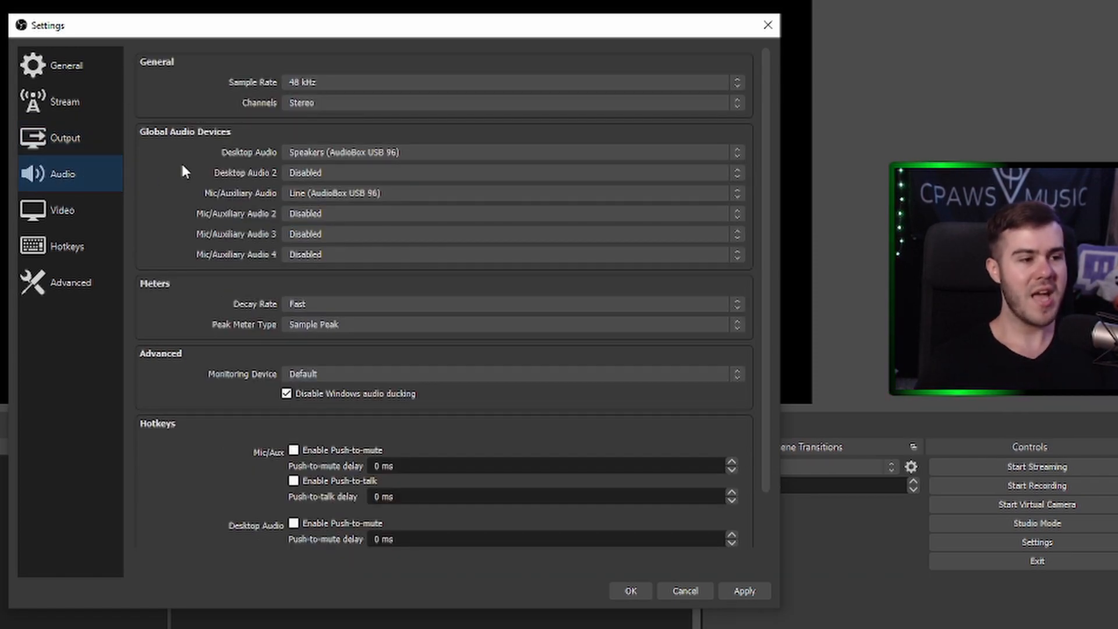
pyautogui.moveTo(325, 149)
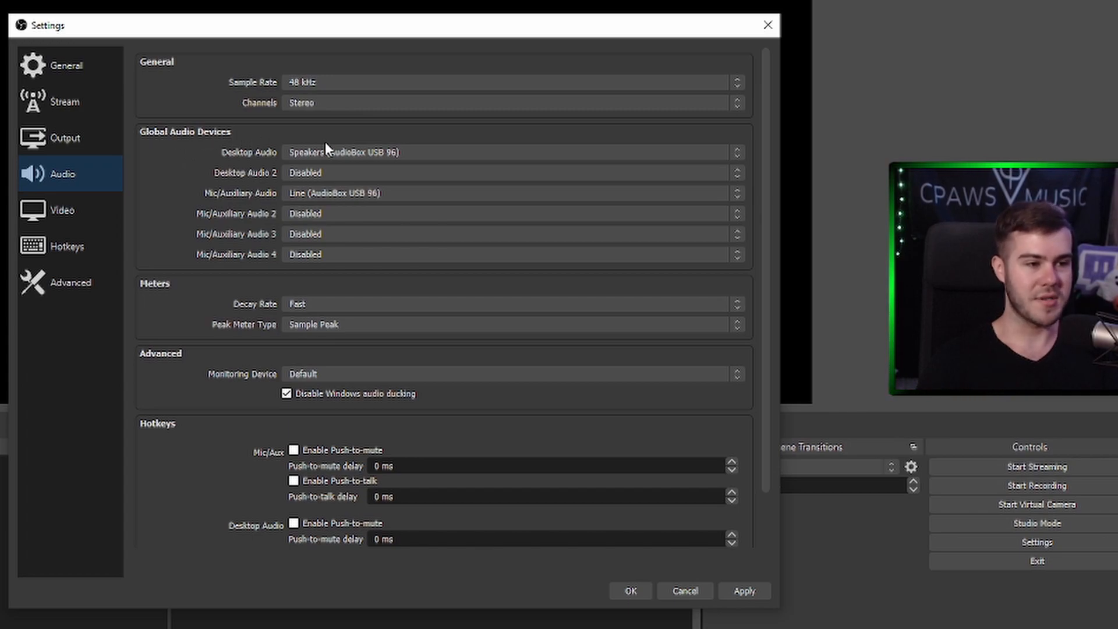
pyautogui.moveTo(356, 147)
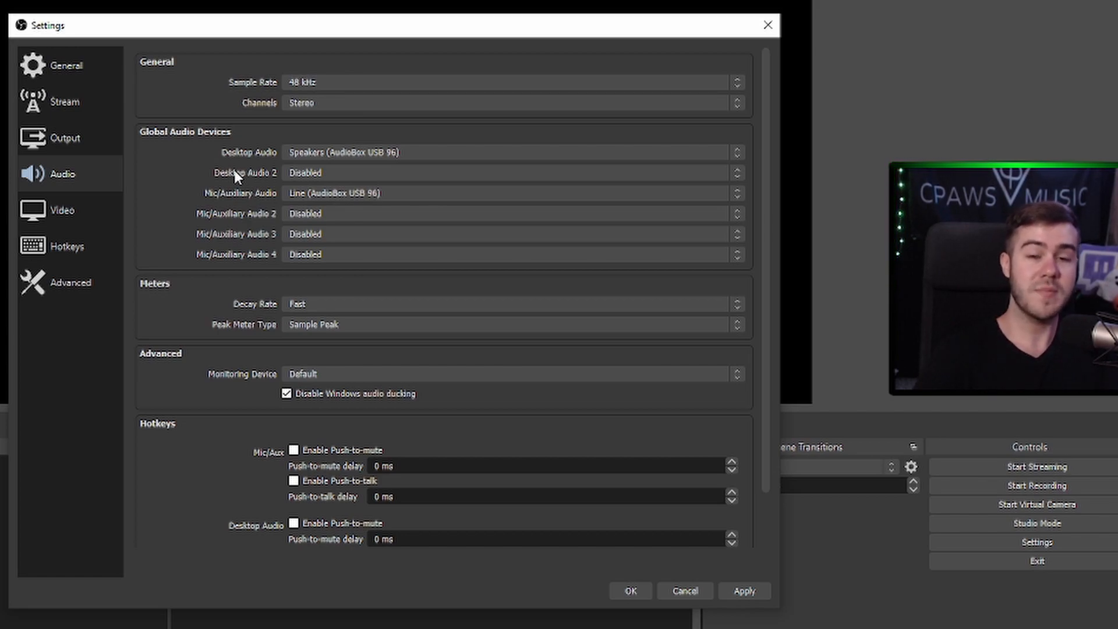
pyautogui.moveTo(332, 207)
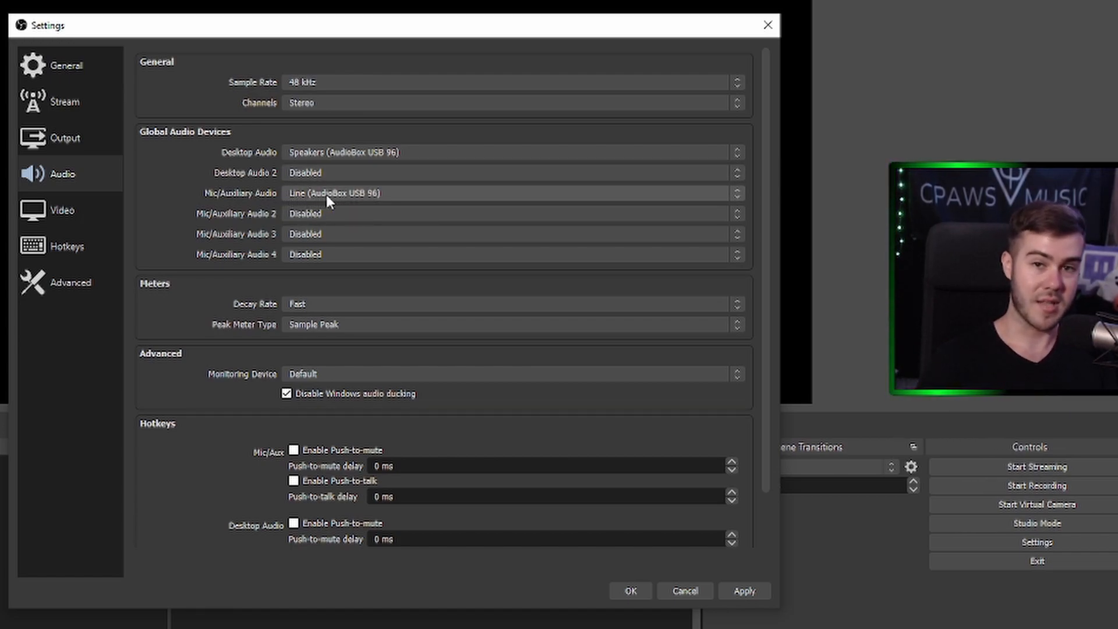
# - Set the Video output (scaled) resolution to 1920x1080, keeping 60 FPS
pyautogui.click(58, 210)
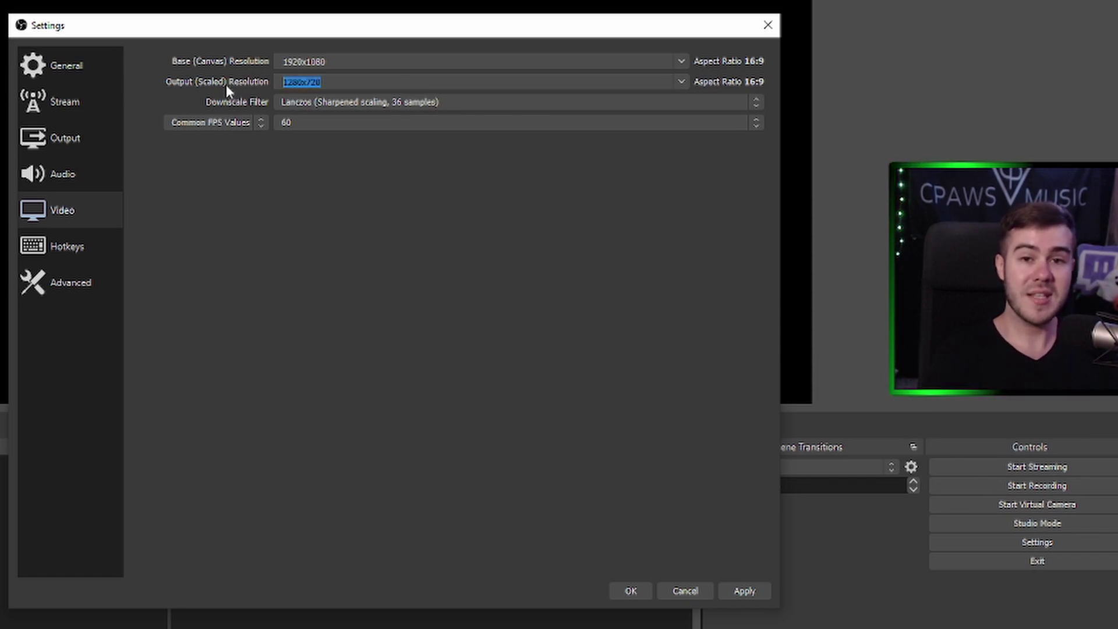
pyautogui.write('1920x1080')
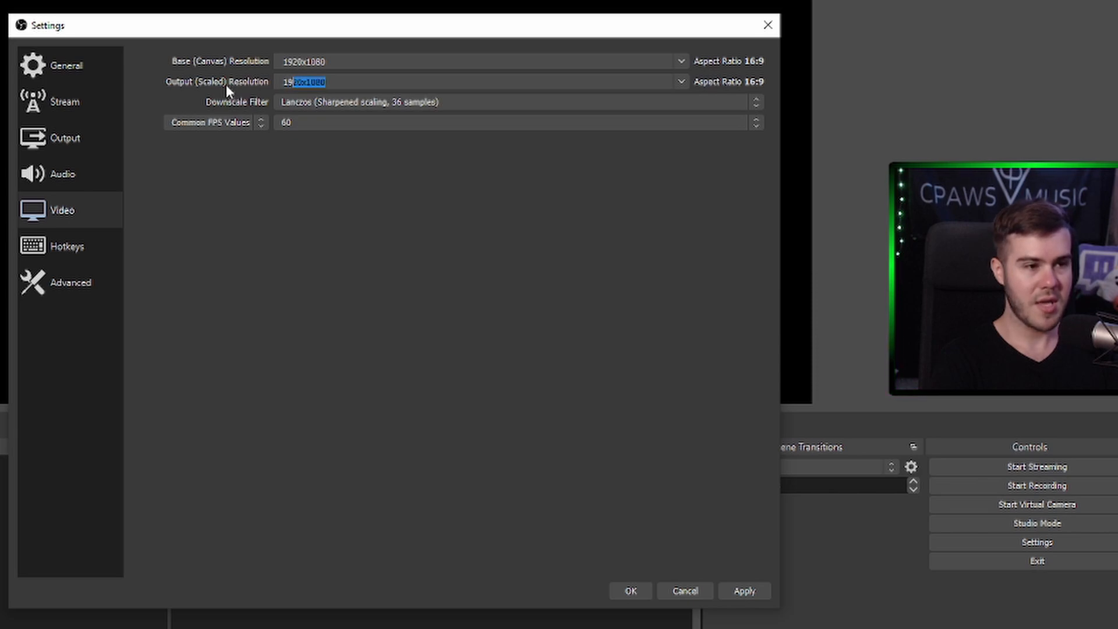
pyautogui.write('1920x1080')
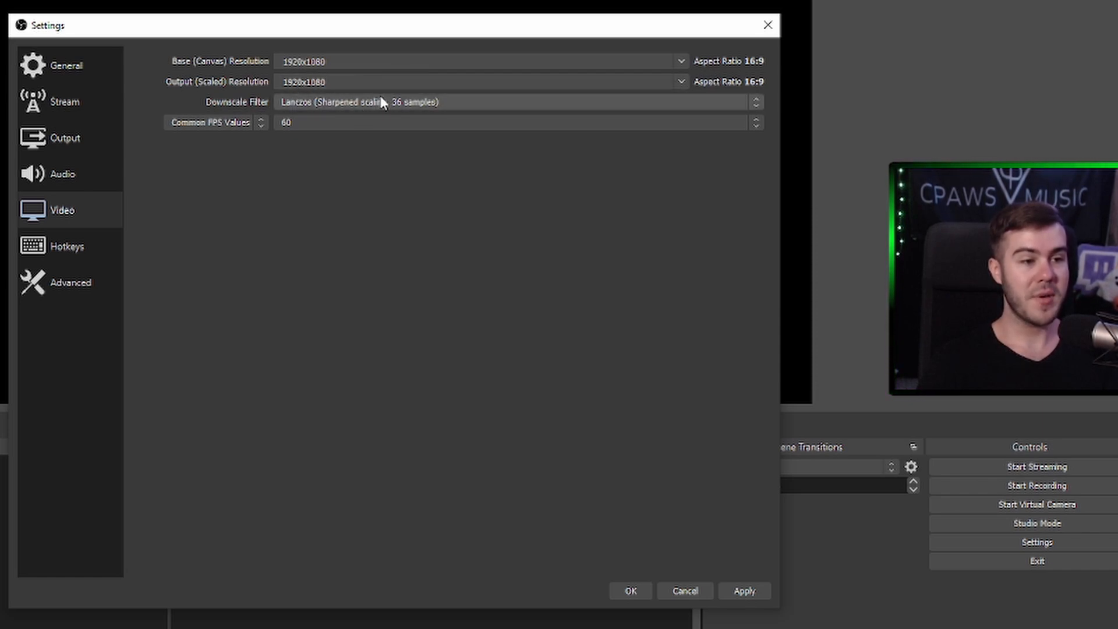
pyautogui.moveTo(145, 124)
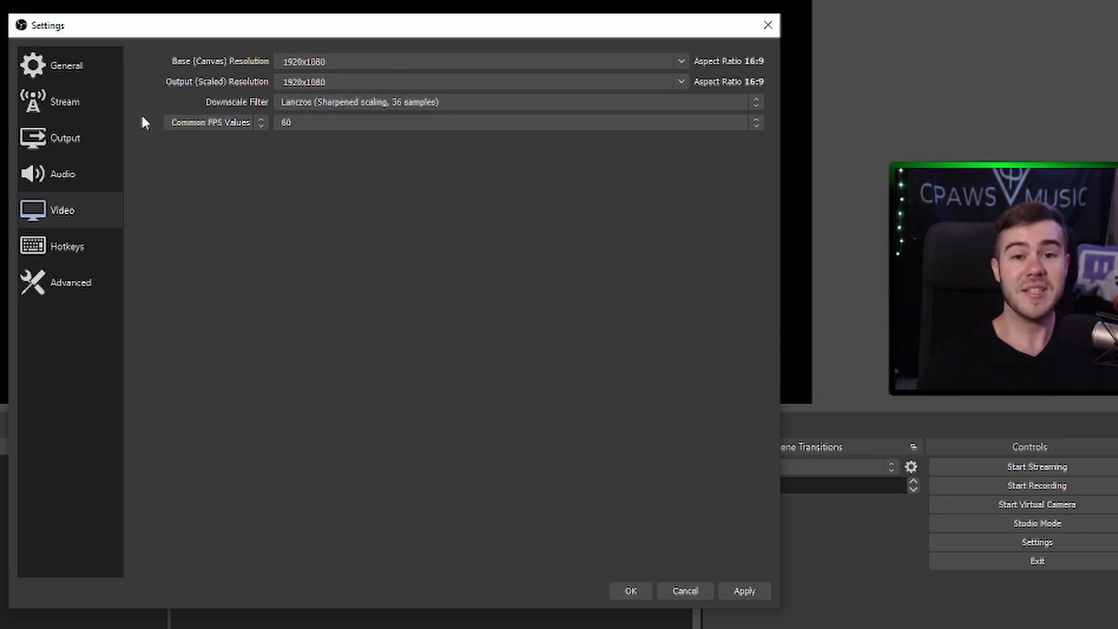
pyautogui.moveTo(374, 155)
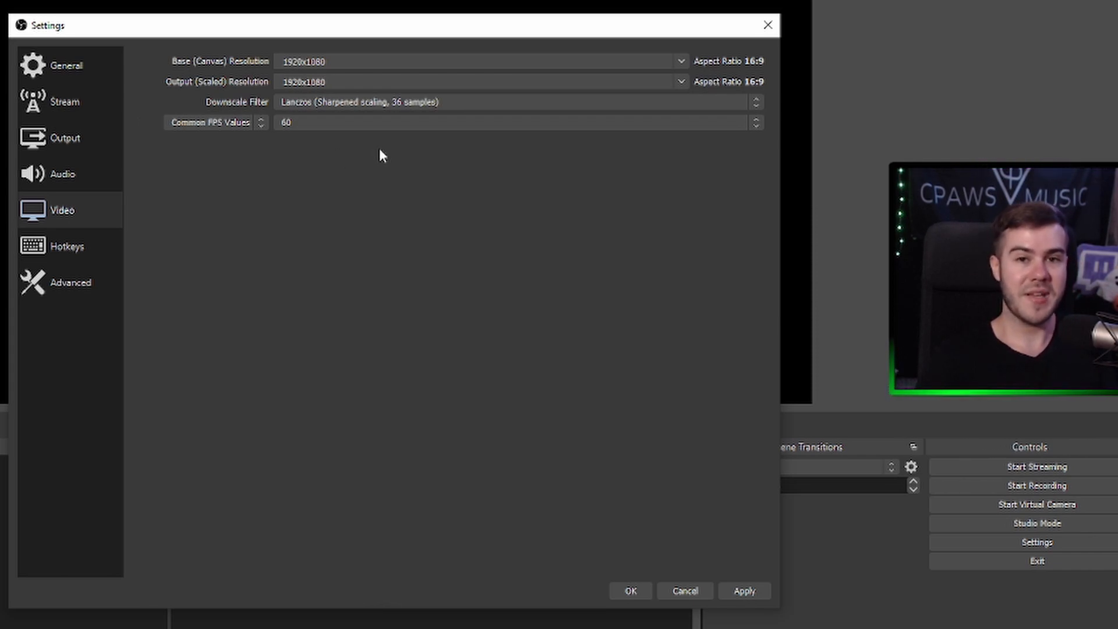
pyautogui.moveTo(325, 138)
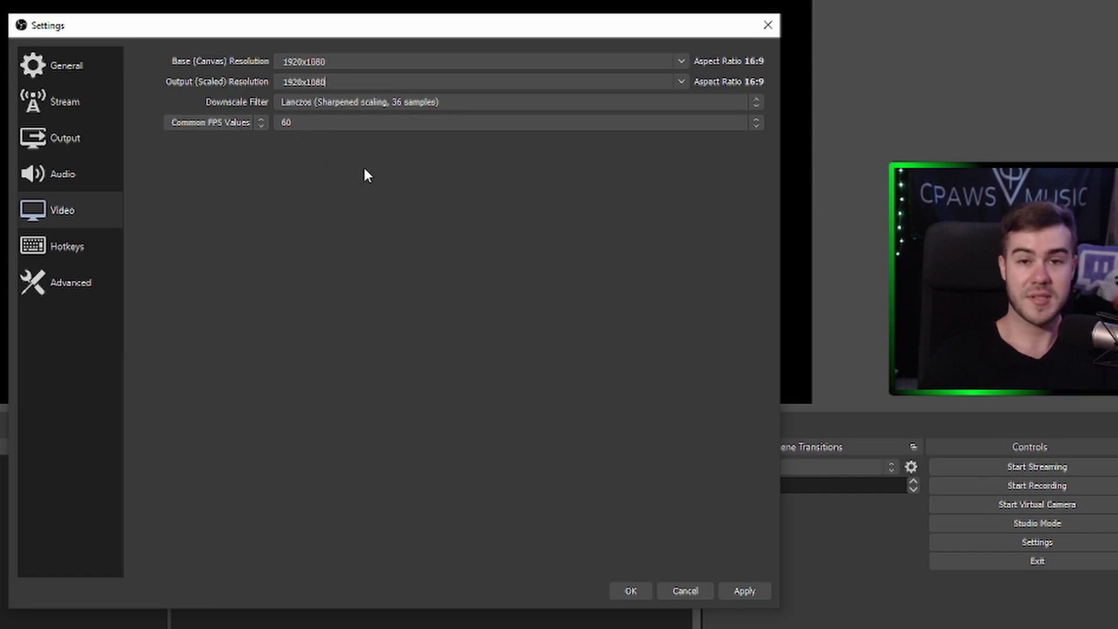
# - Review the Advanced page's process priority options and leave priority at Normal
pyautogui.click(70, 283)
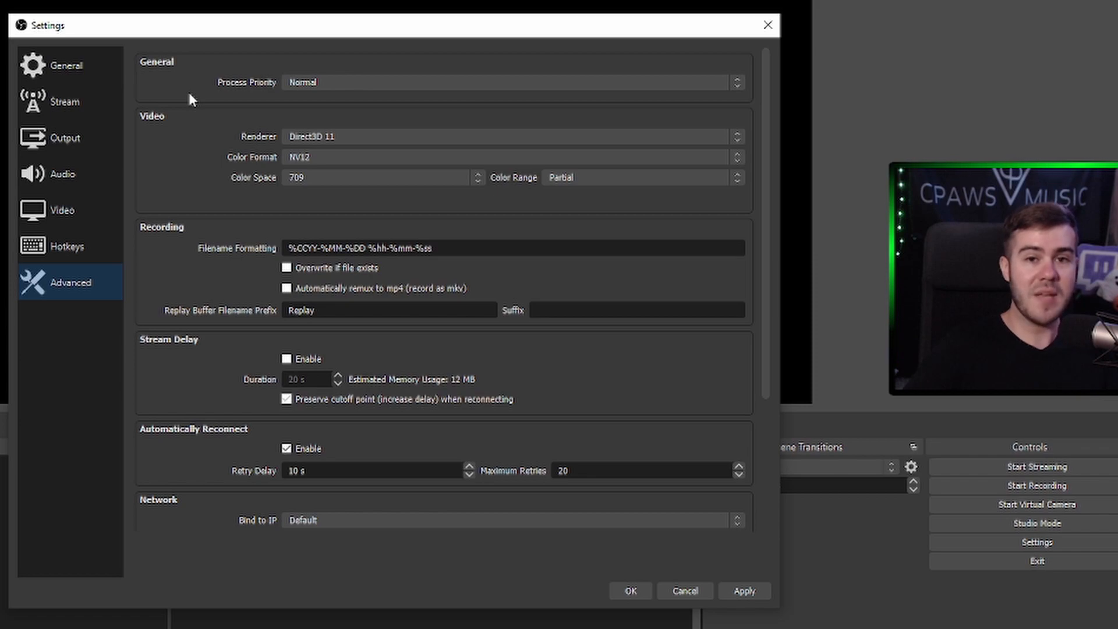
pyautogui.moveTo(230, 110)
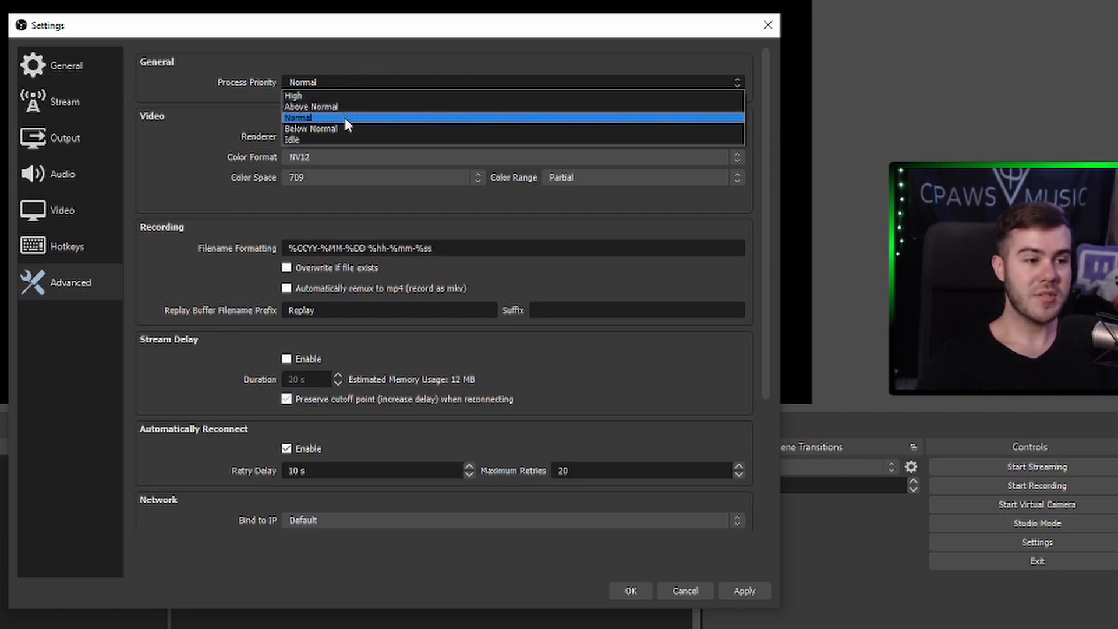
pyautogui.moveTo(364, 92)
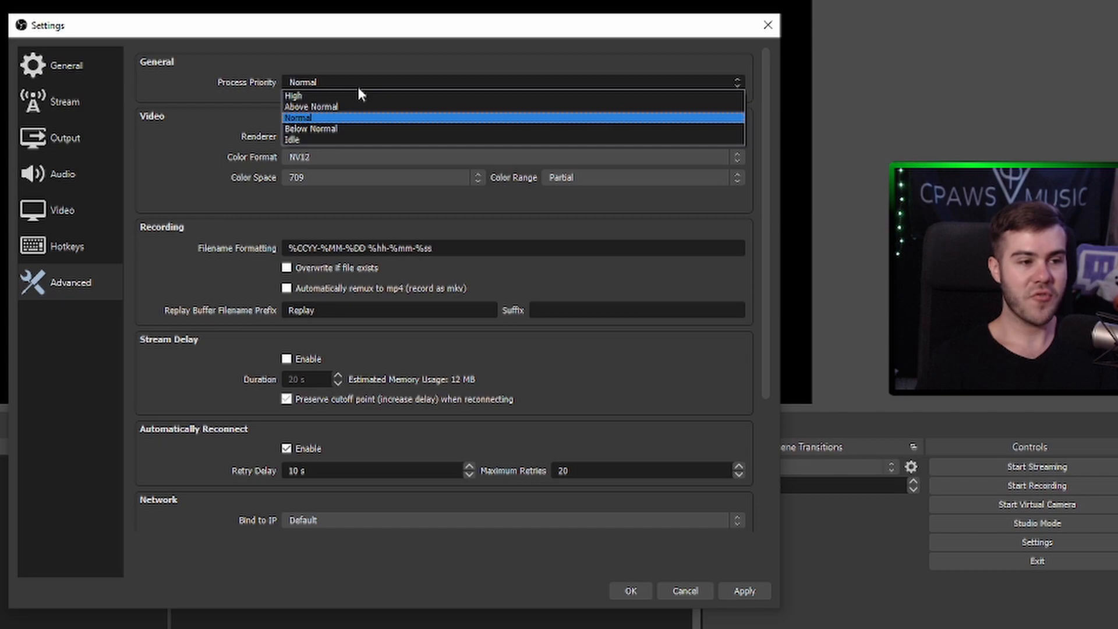
pyautogui.click(310, 129)
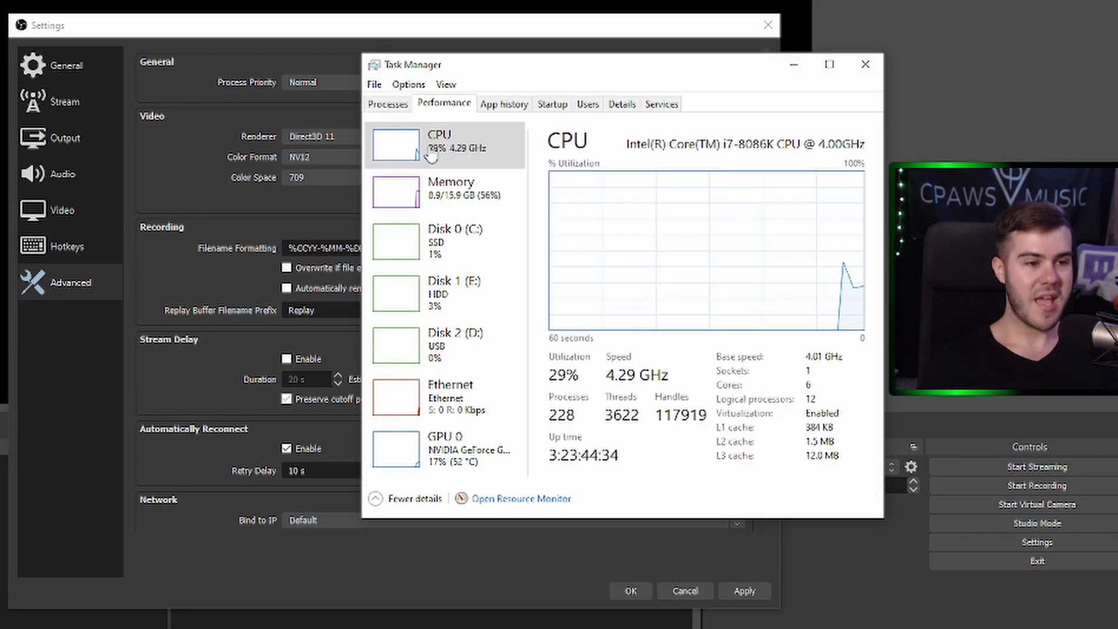
pyautogui.moveTo(679, 326)
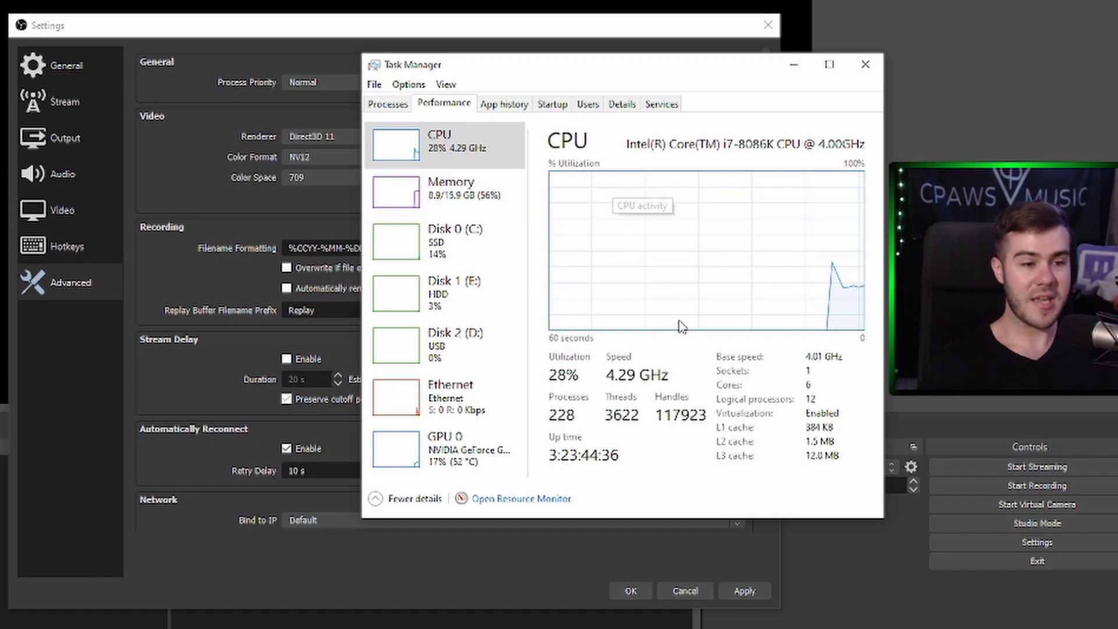
pyautogui.moveTo(714, 214)
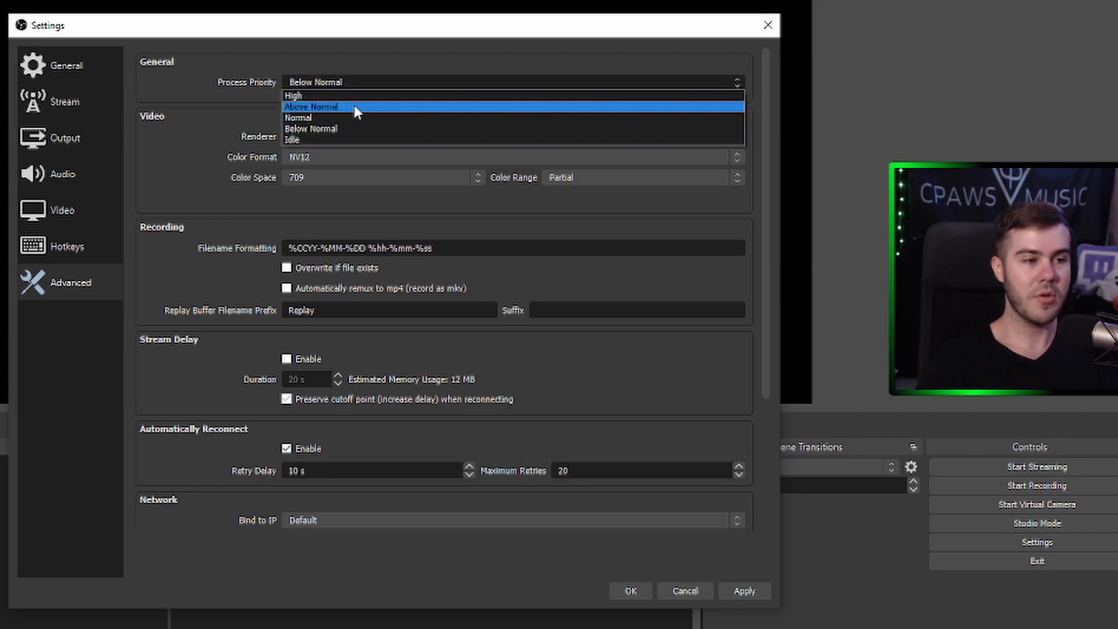
# - Choose Normal as the process priority in Advanced settings
pyautogui.click(299, 118)
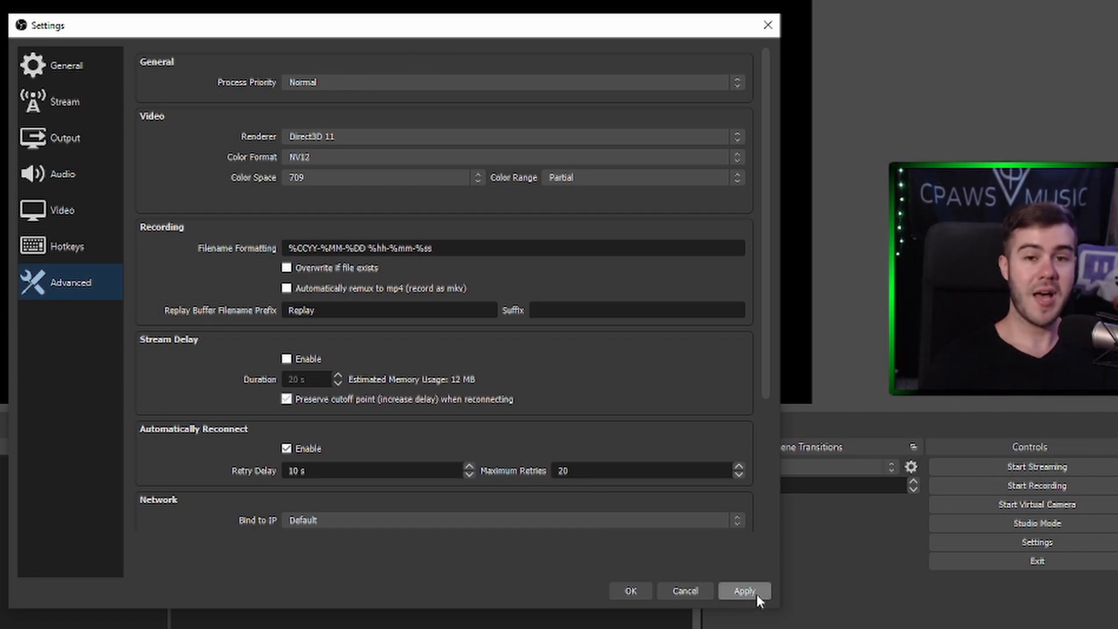
# - Apply the updated settings and begin recording from the Controls dock
pyautogui.click(742, 591)
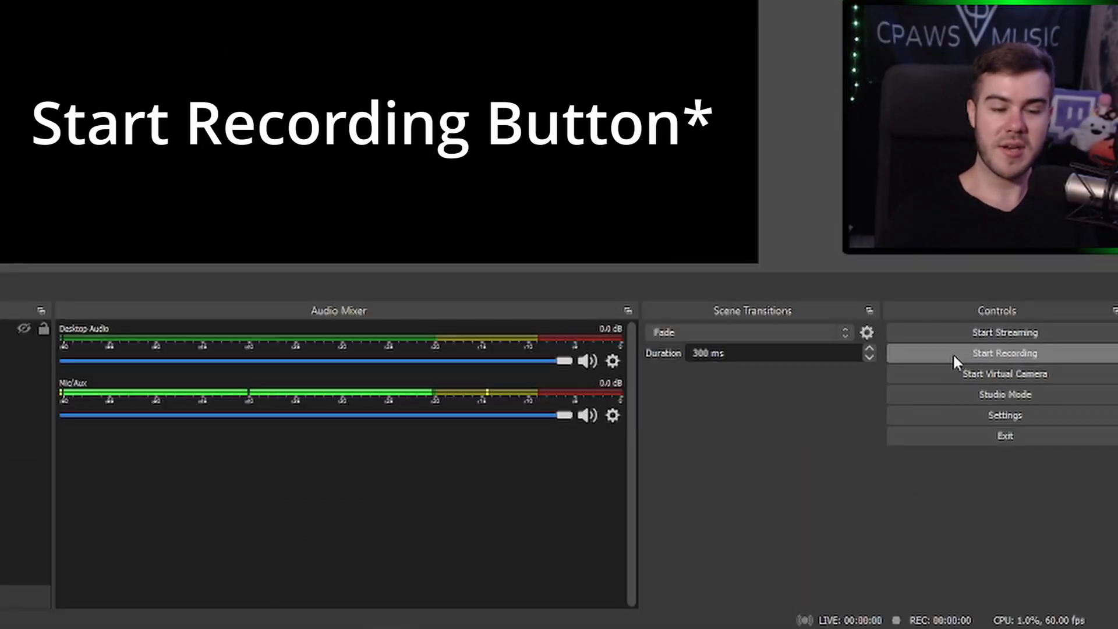
pyautogui.click(1004, 353)
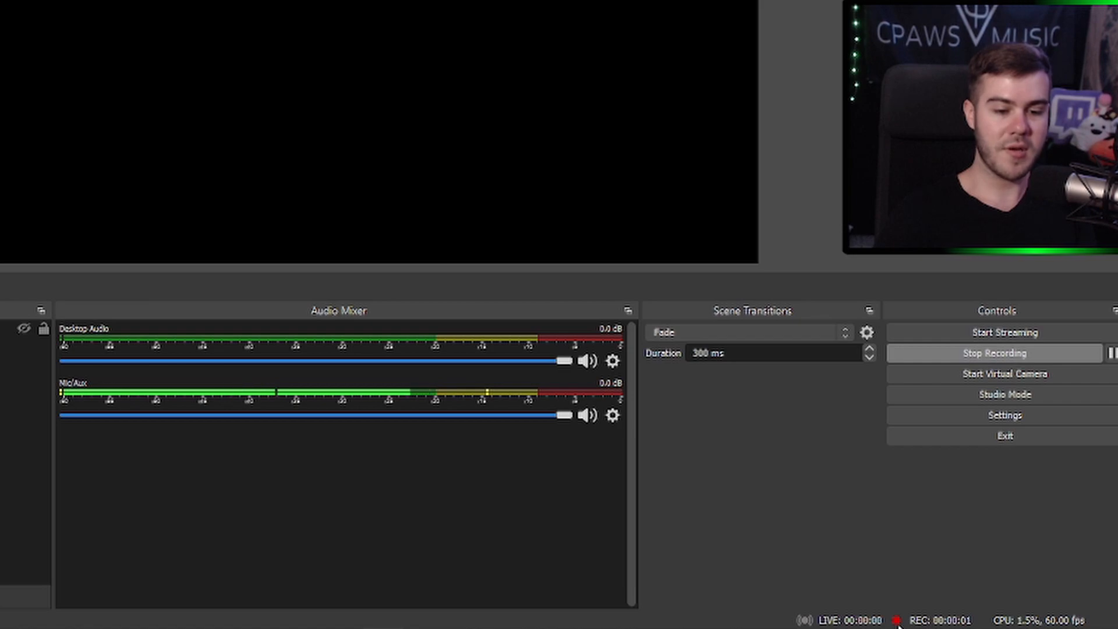